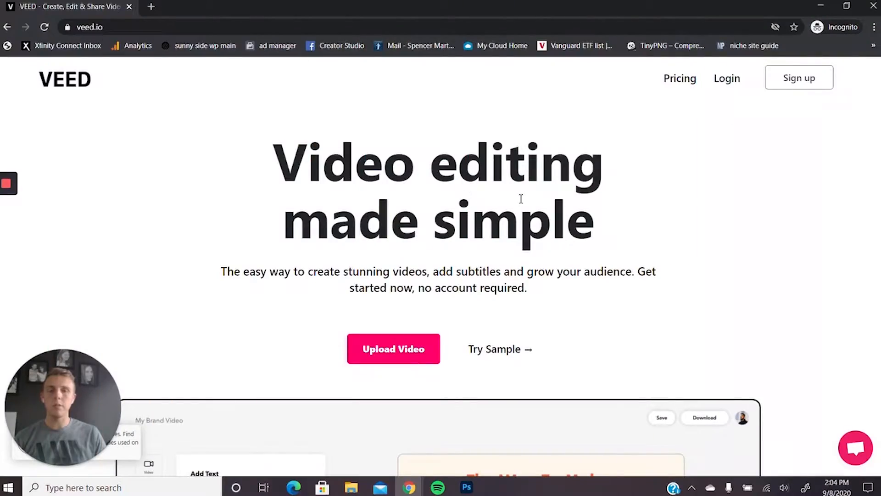
Step: Scroll through the pricing page to review the Free, Basic and Pro plan details
scroll("down", 3)
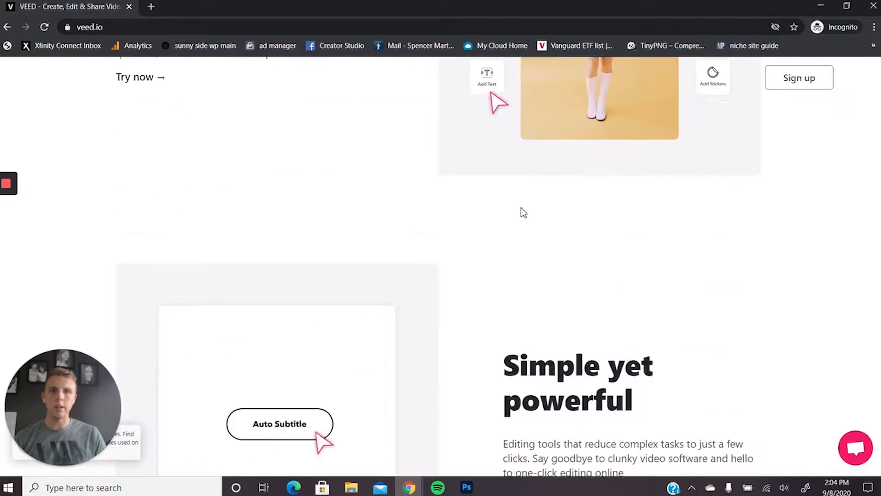
scroll("down", 3)
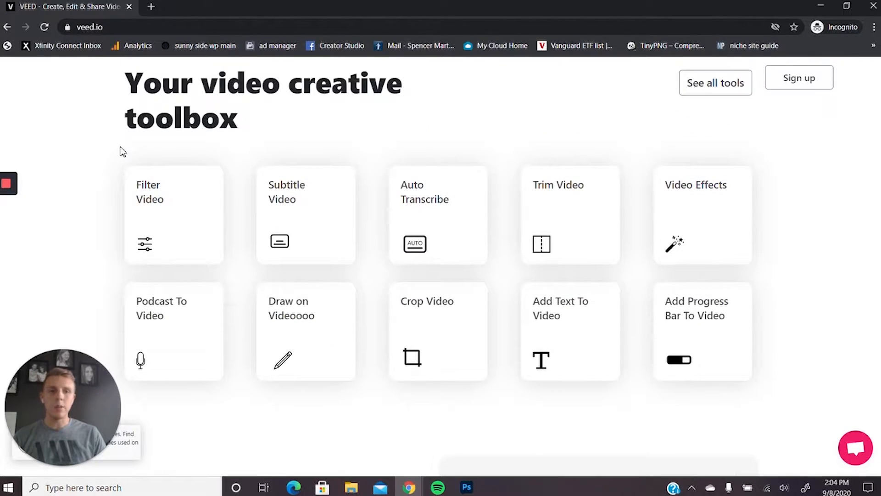
mouse_move(589, 333)
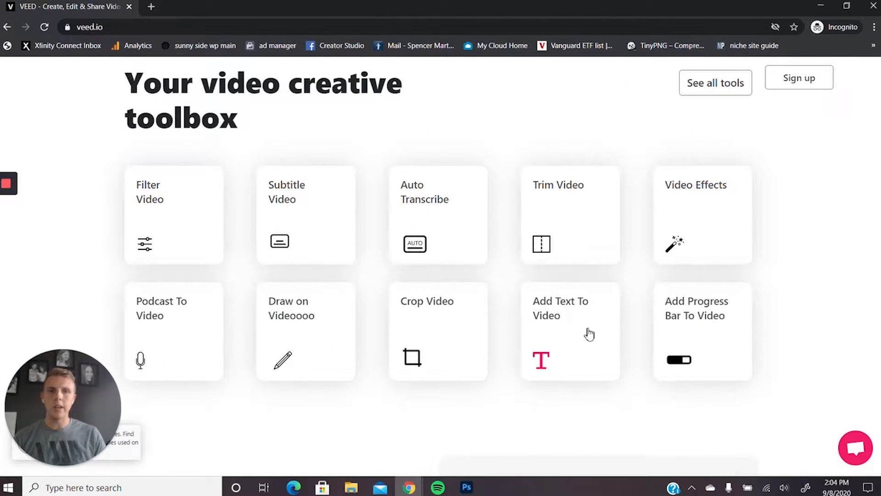
mouse_move(574, 410)
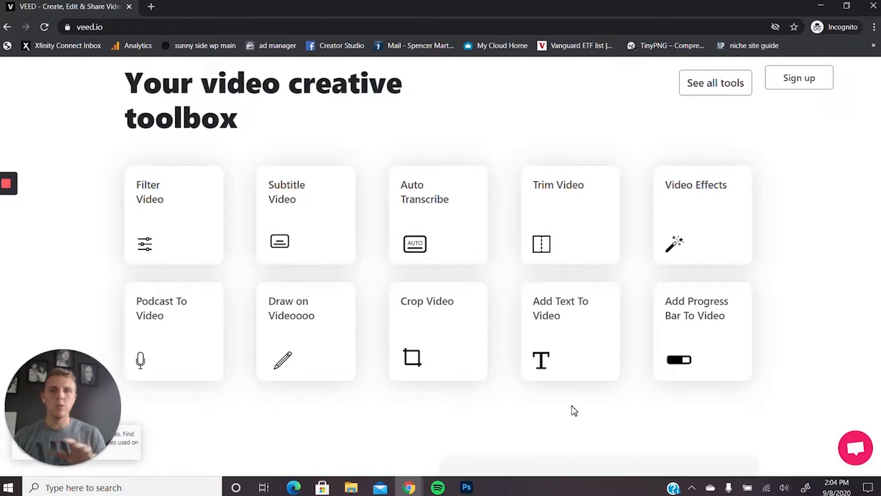
mouse_move(830, 324)
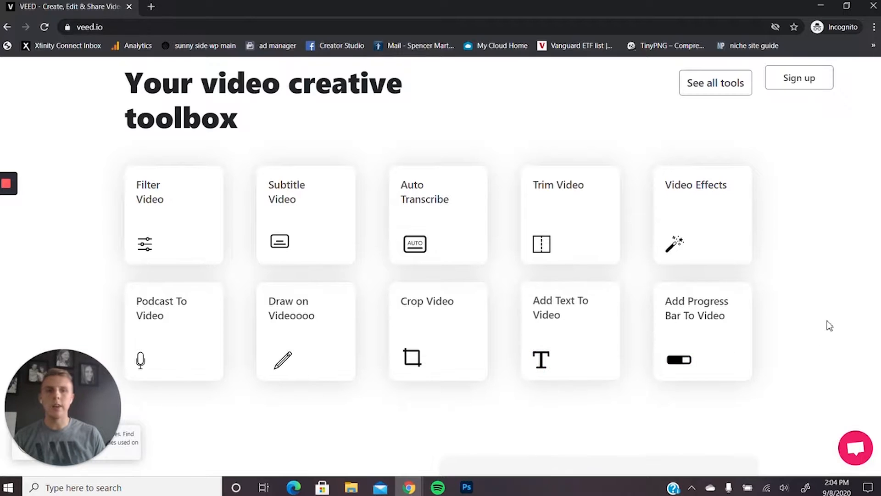
mouse_move(119, 94)
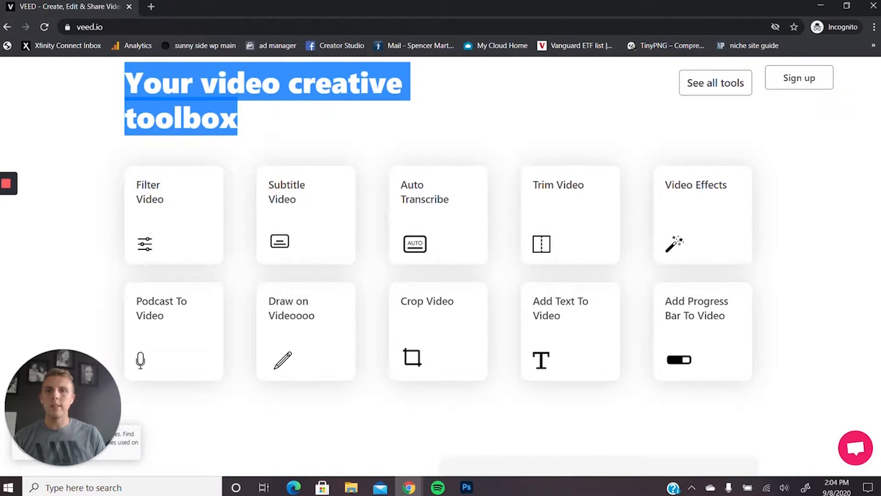
mouse_move(323, 216)
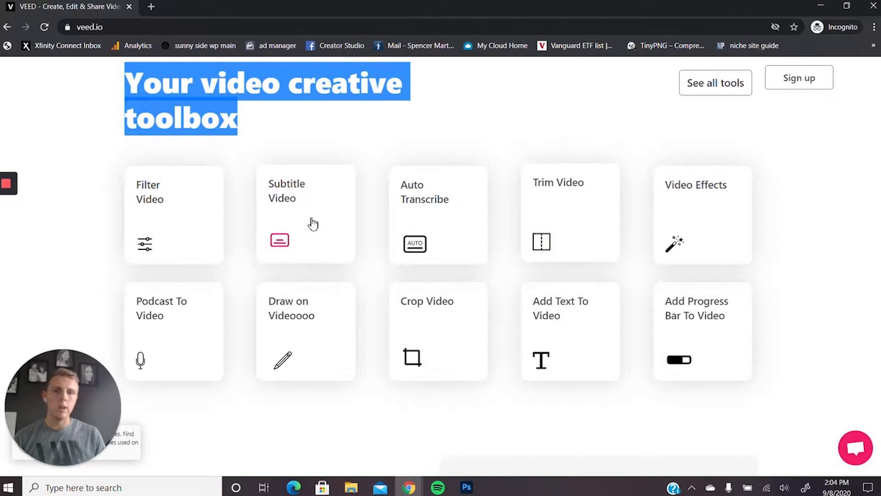
mouse_move(693, 236)
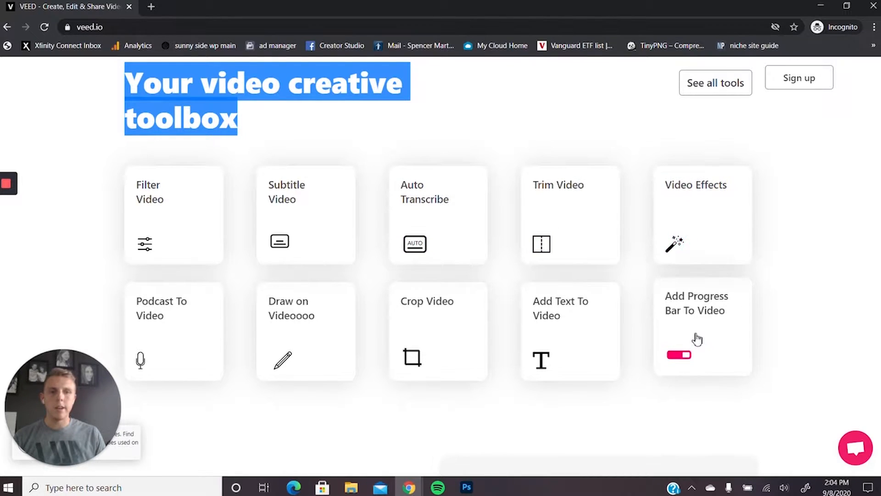
mouse_move(435, 277)
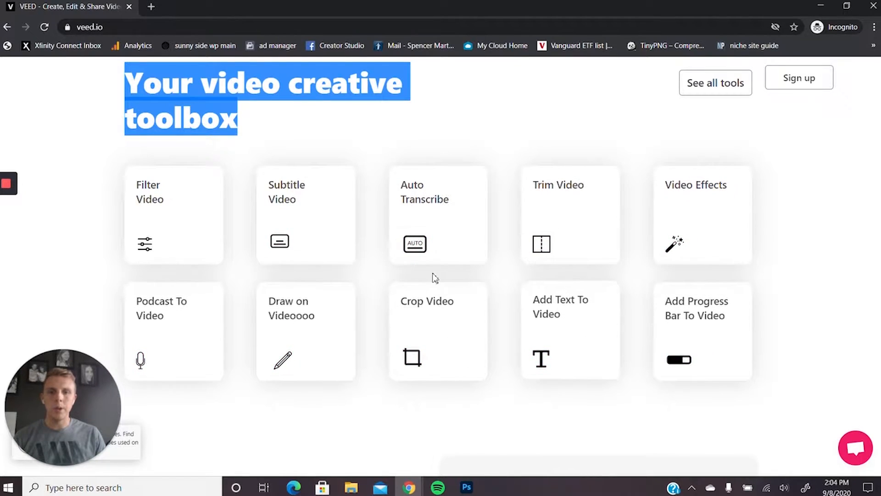
mouse_move(444, 254)
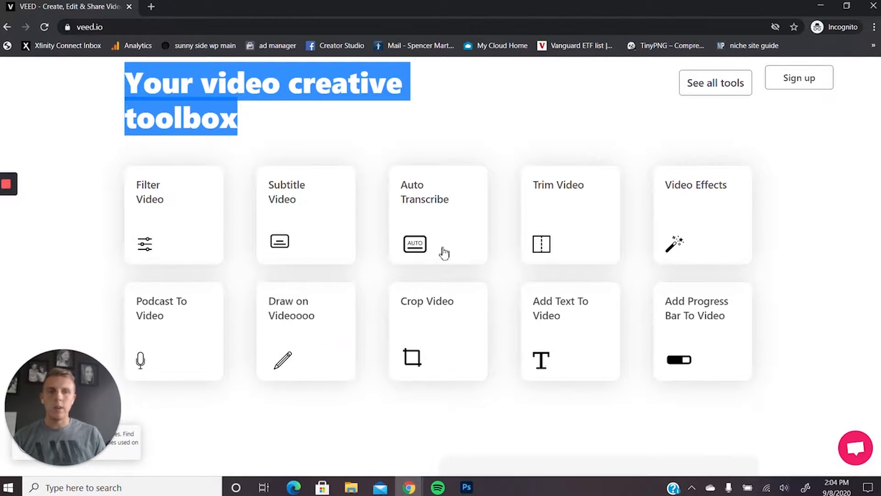
scroll("down", 3)
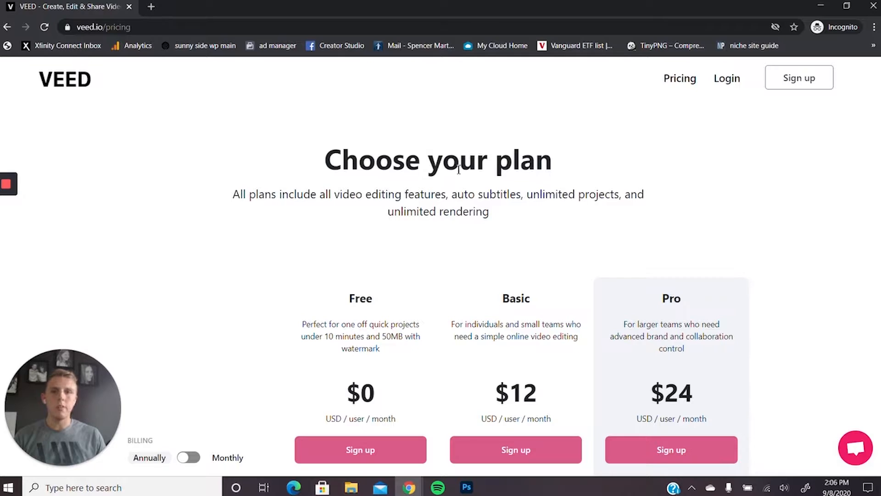
scroll("down", 3)
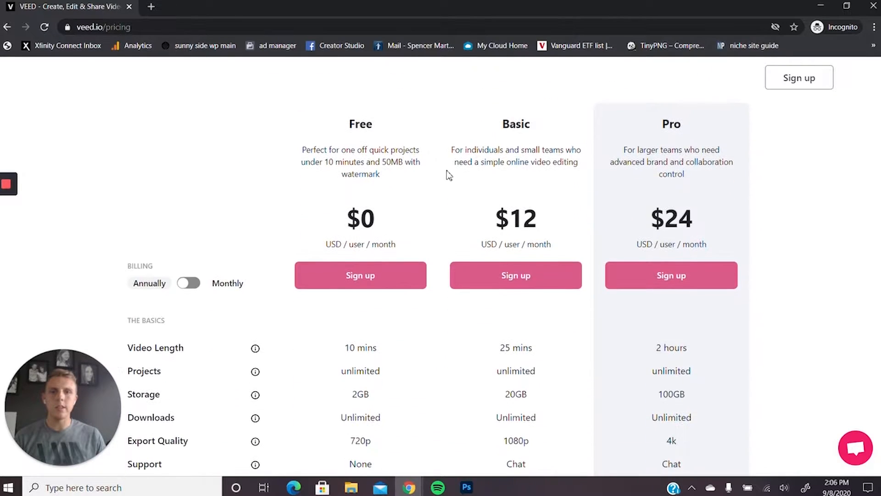
mouse_move(516, 118)
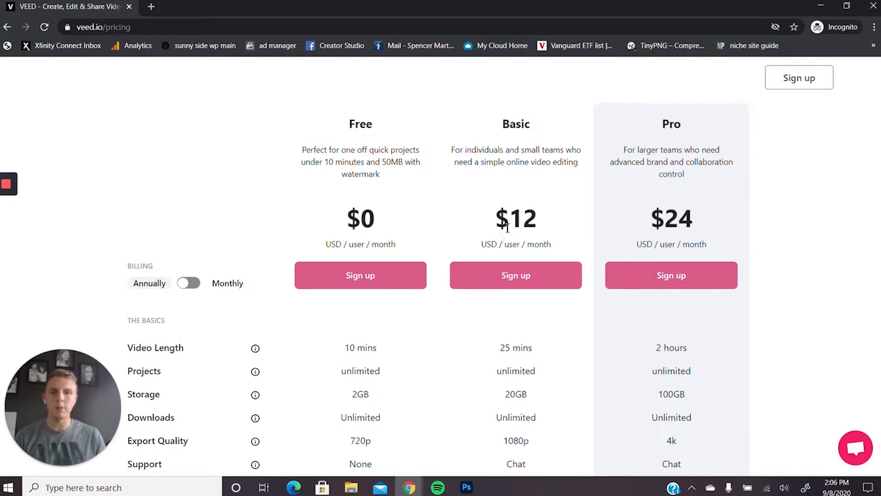
mouse_move(507, 196)
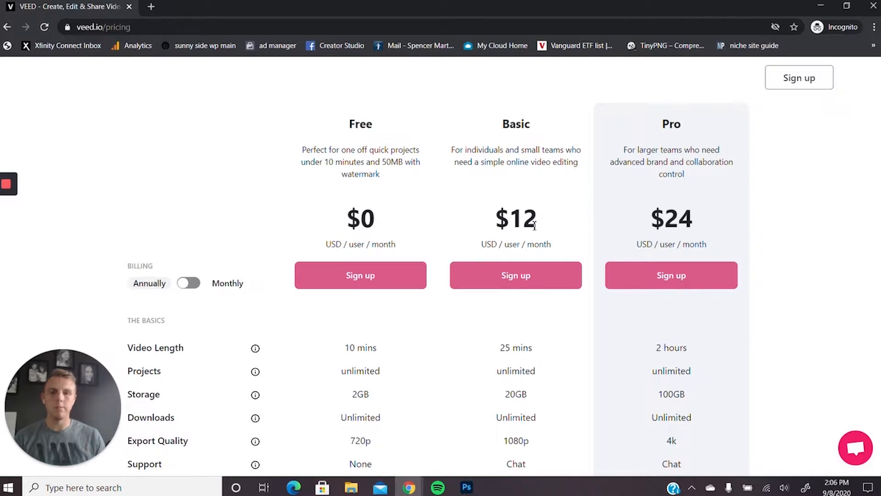
scroll("down", 3)
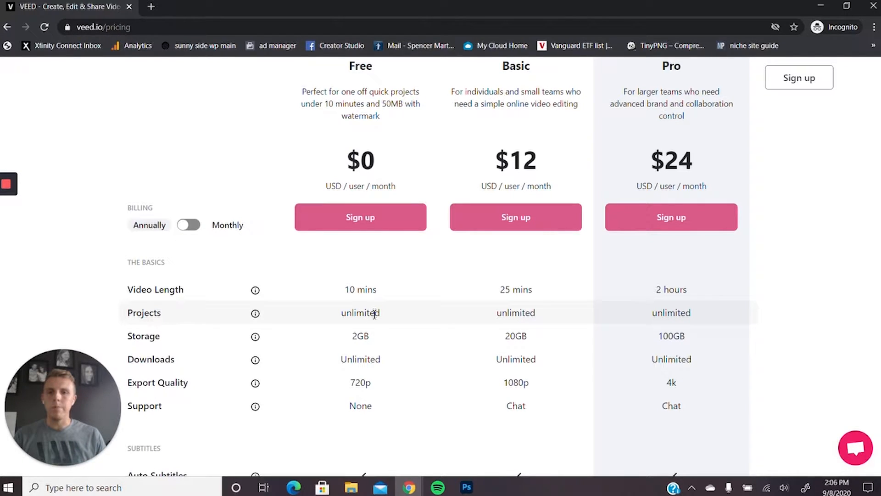
scroll("up", 3)
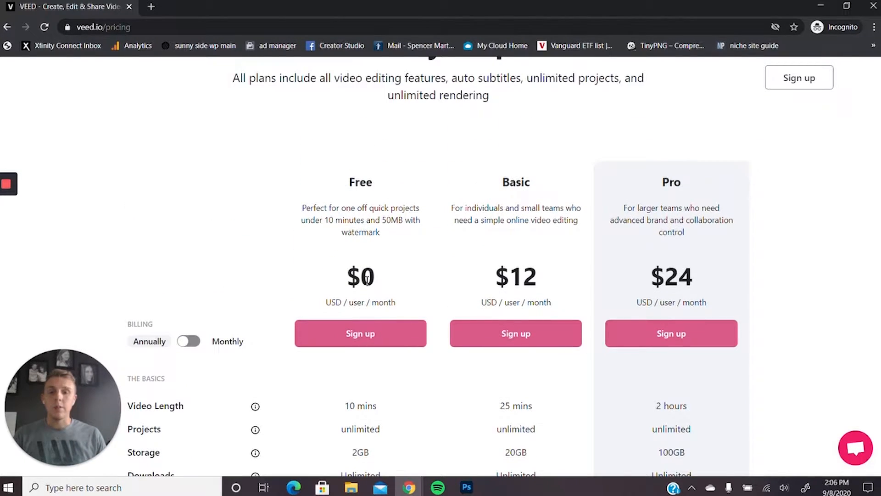
scroll("down", 3)
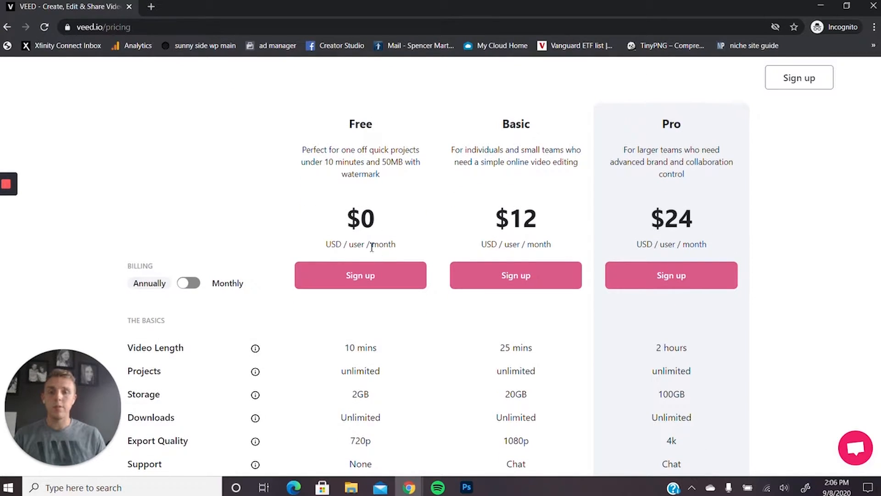
scroll("down", 3)
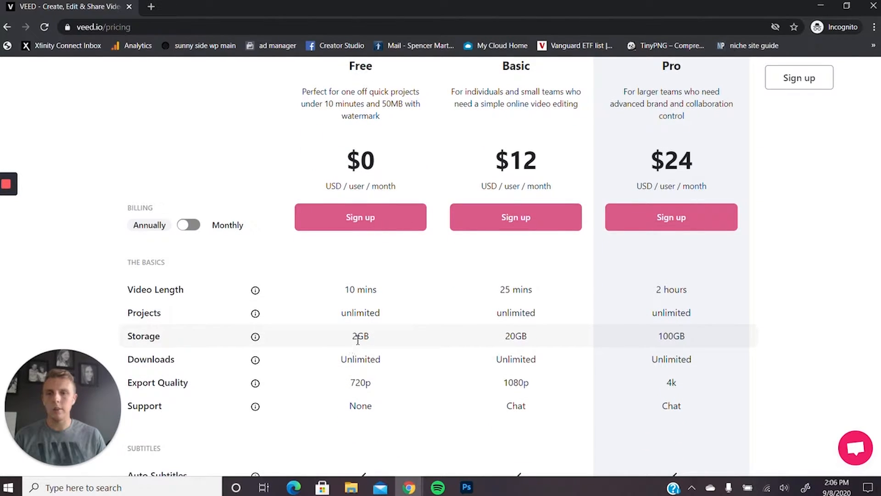
mouse_move(338, 386)
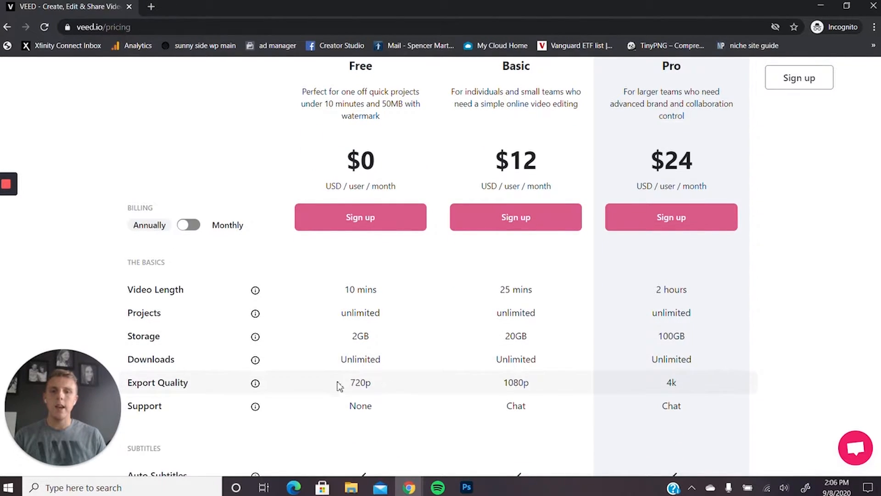
mouse_move(363, 384)
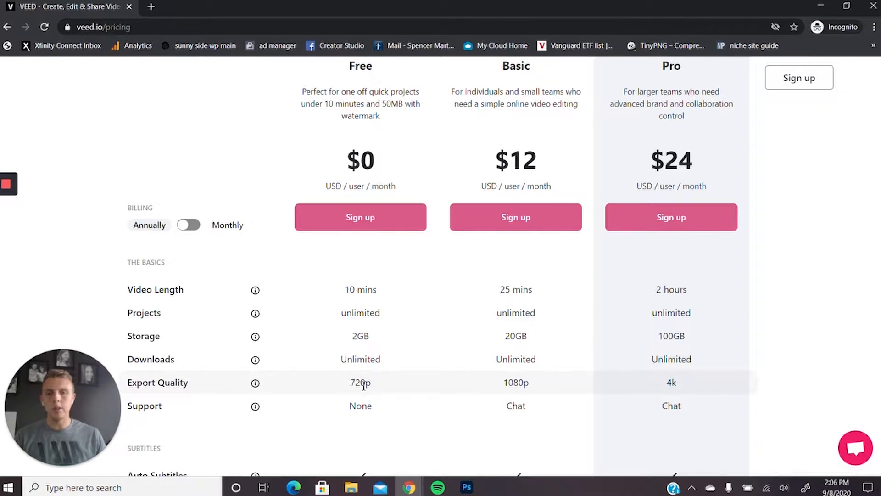
scroll("up", 3)
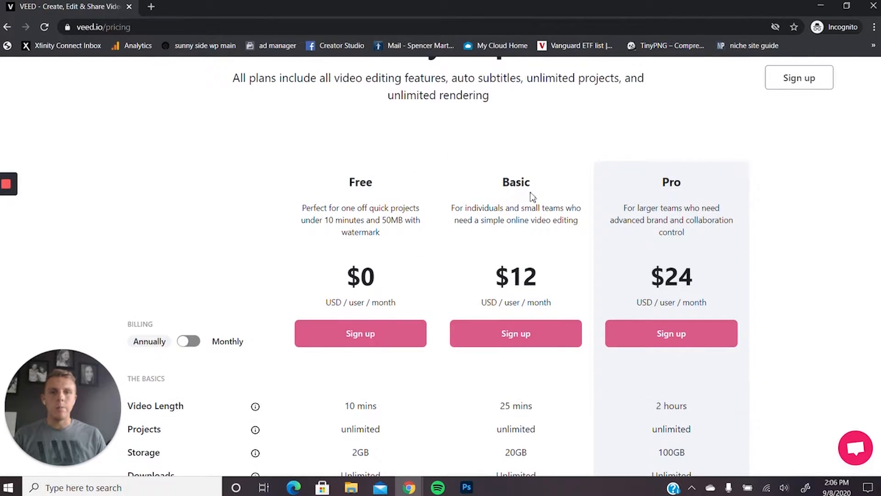
scroll("down", 3)
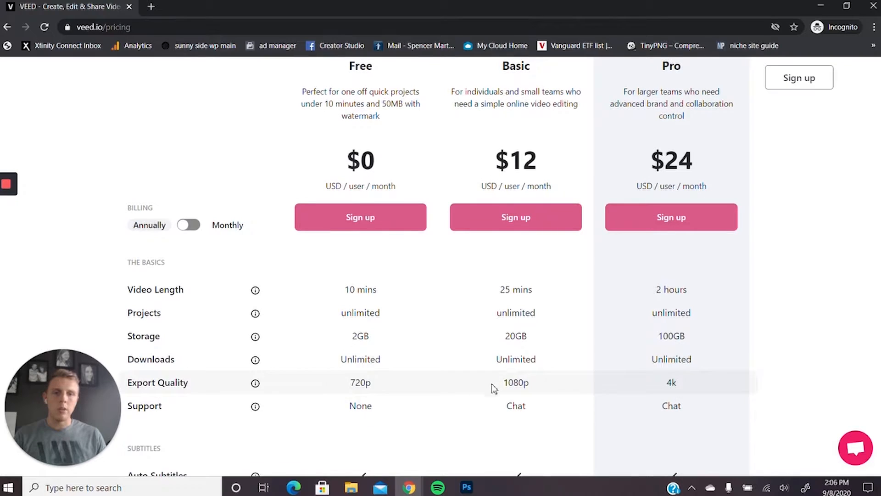
mouse_move(496, 342)
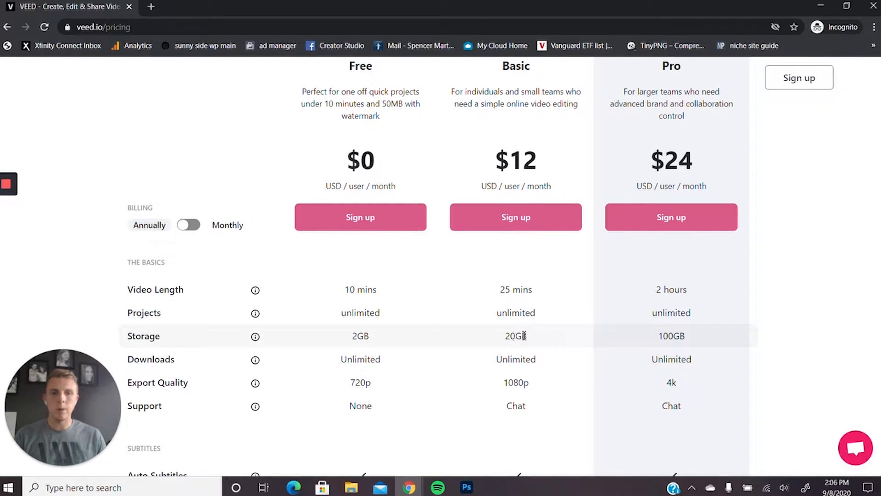
scroll("up", 3)
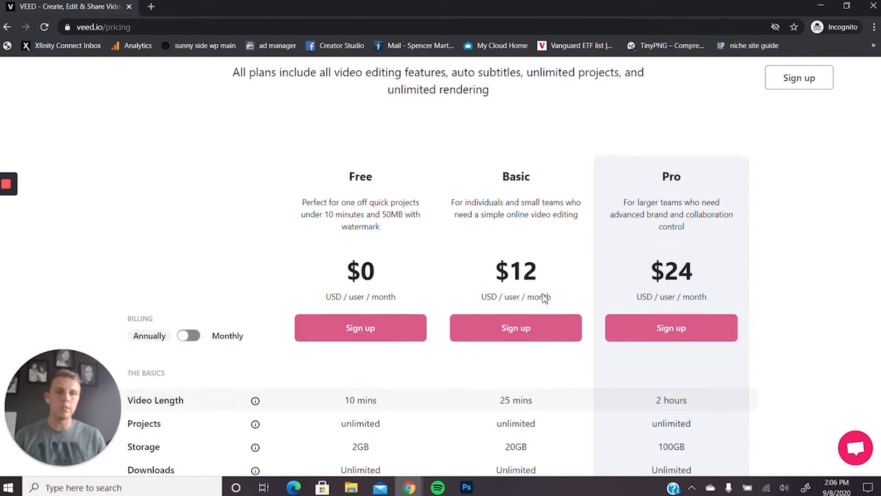
scroll("down", 3)
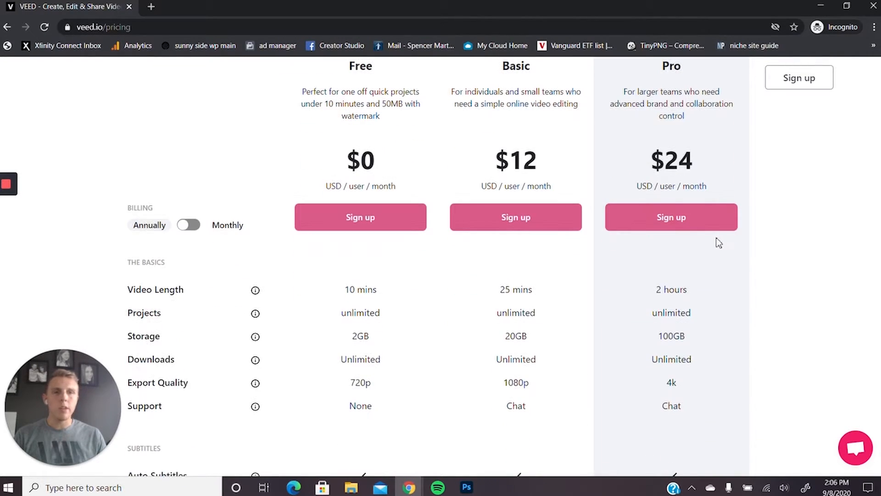
mouse_move(684, 134)
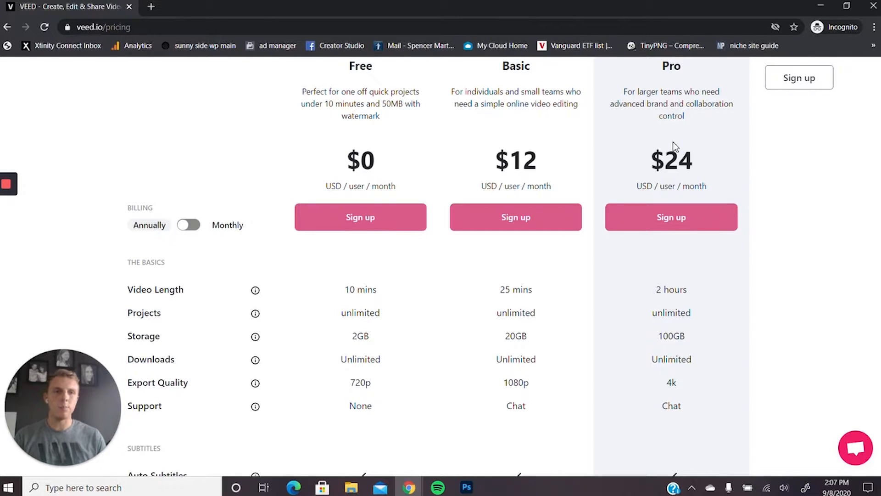
scroll("down", 3)
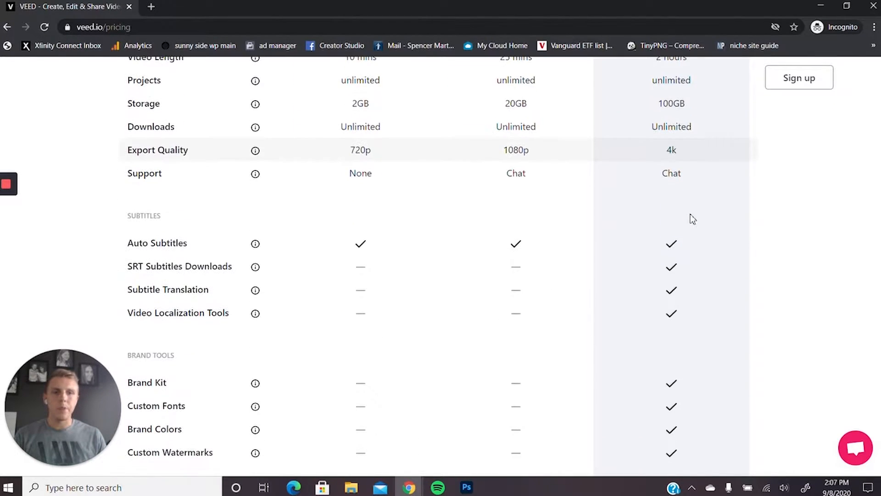
scroll("up", 3)
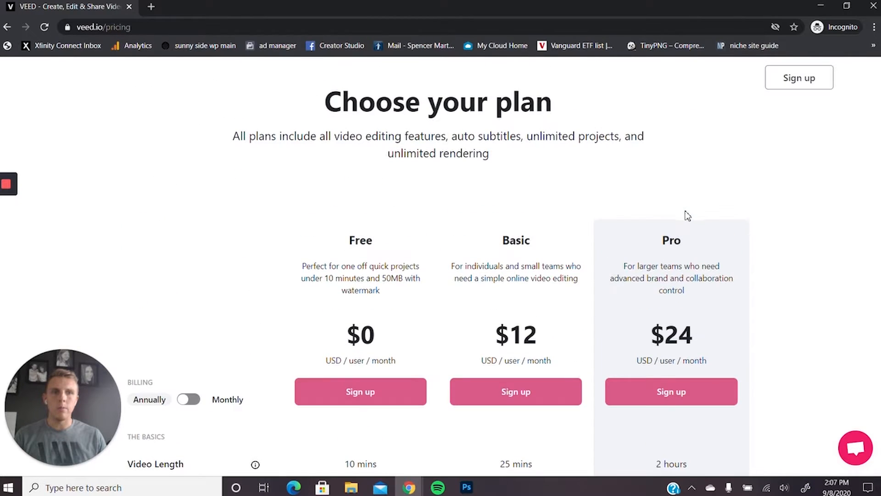
scroll("down", 3)
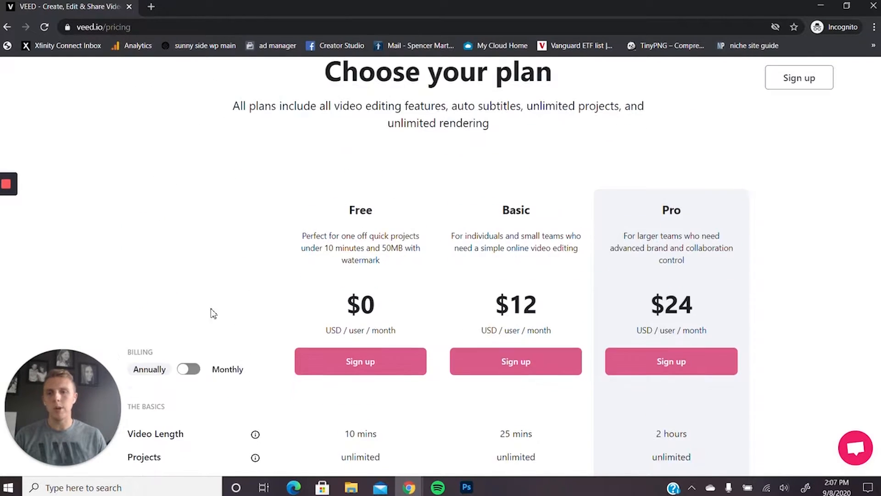
Step: Toggle billing to Monthly ($15 Basic, $30 Pro) and back to Annually
left_click(189, 369)
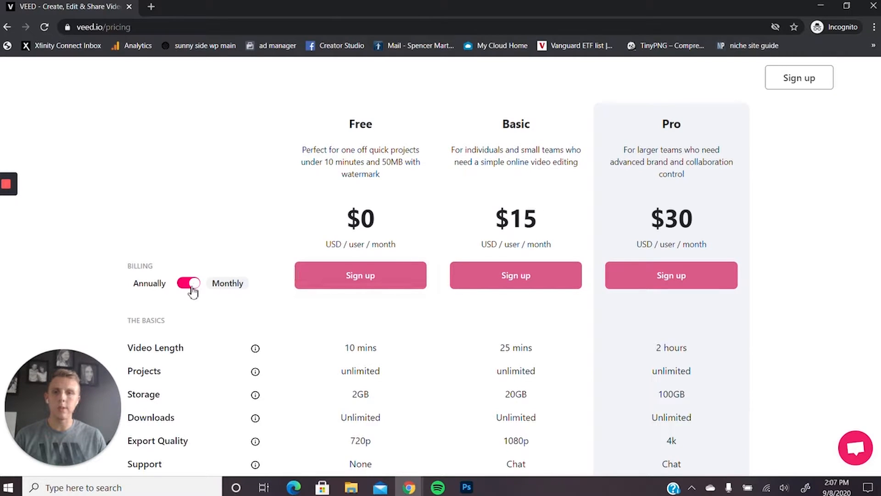
left_click(189, 283)
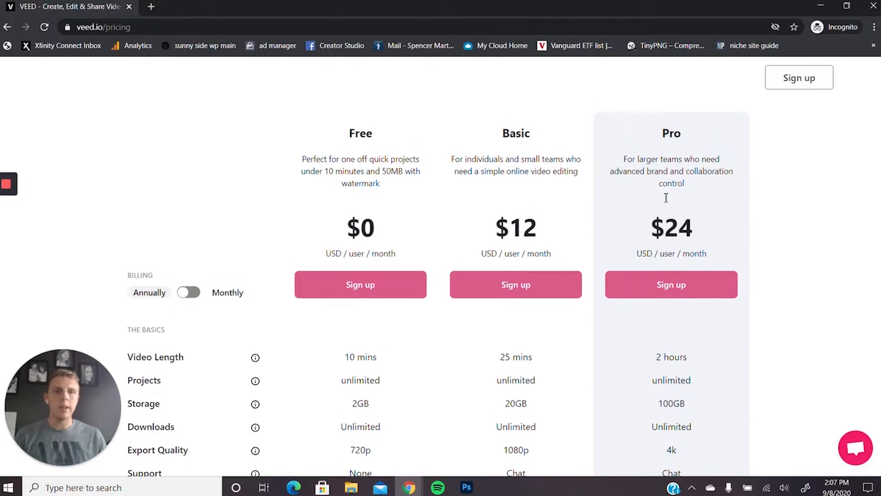
scroll("up", 3)
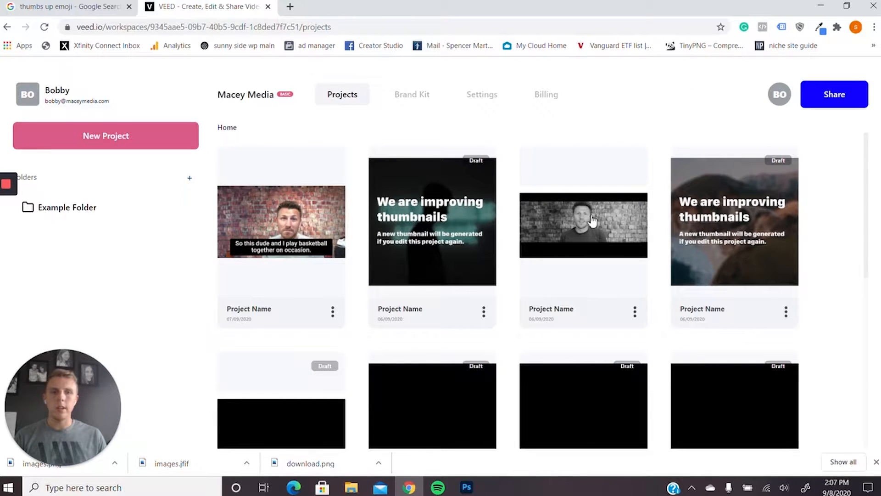
mouse_move(613, 189)
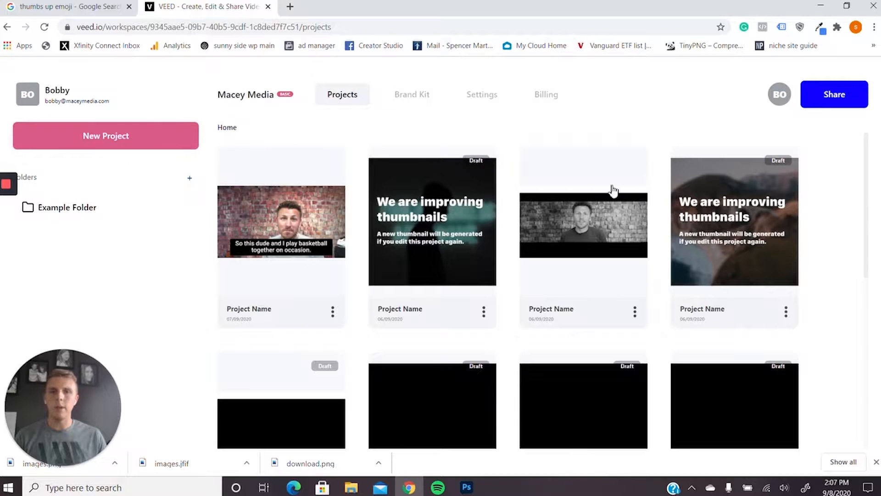
mouse_move(635, 254)
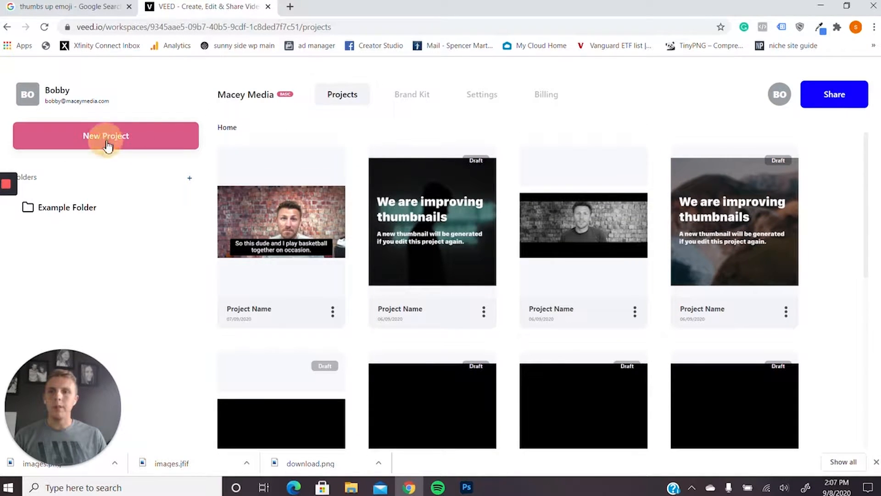
Step: Start a new project from the workspace dashboard
left_click(105, 135)
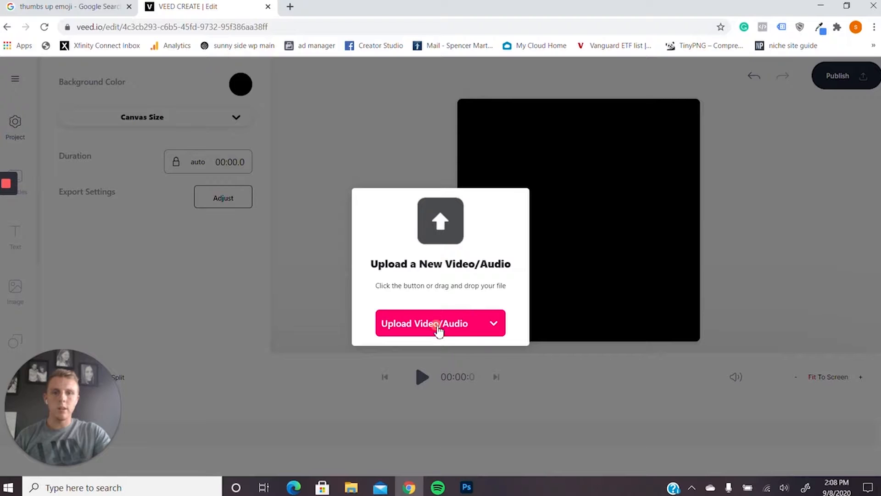
Step: Upload a .MOV clip from SDHC (D:) > DCIM > 101D5300 into the project
left_click(432, 323)
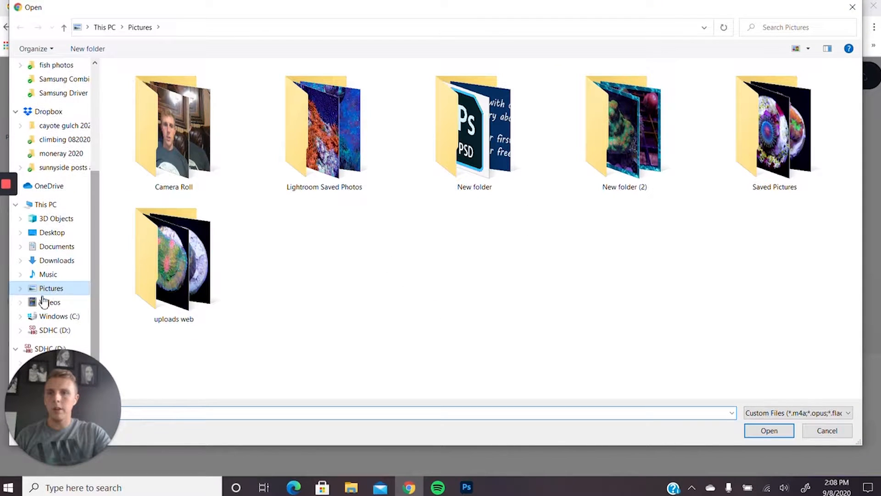
left_click(47, 348)
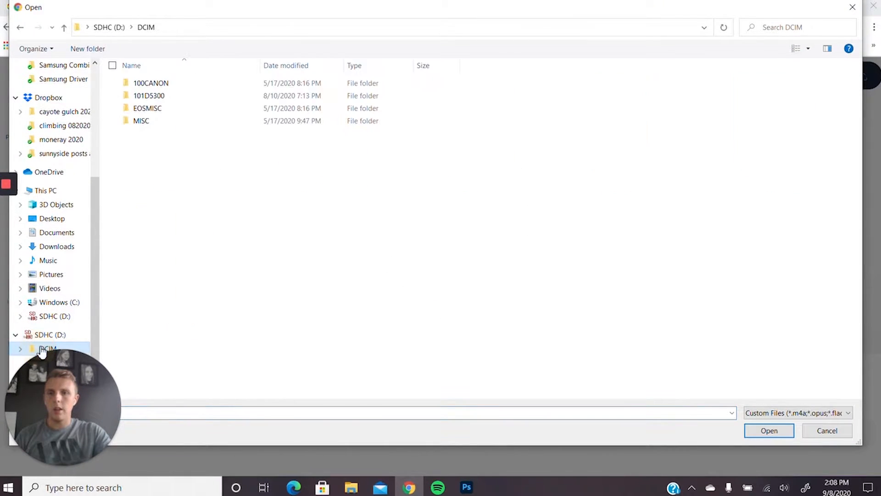
double_click(148, 95)
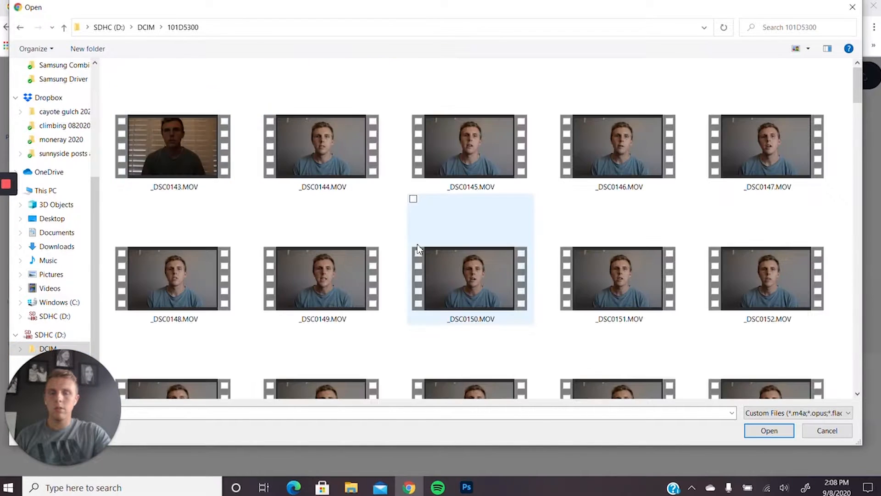
scroll("down", 3)
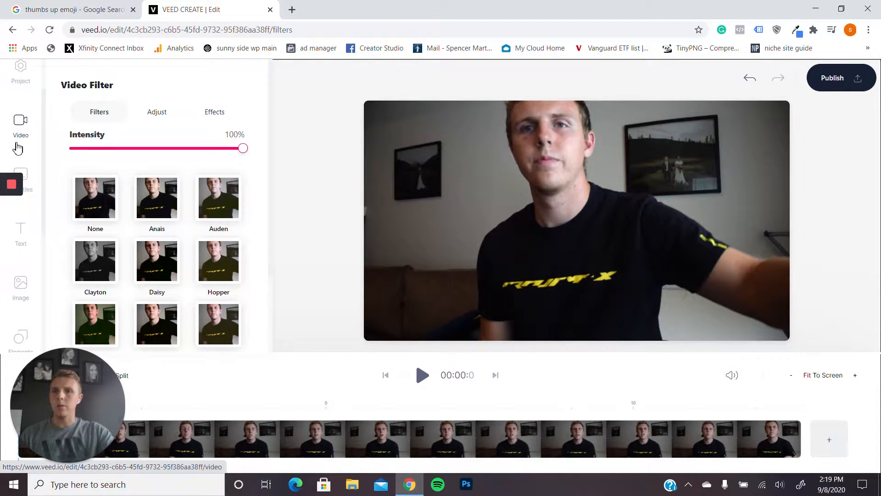
Step: Auto-generate English (United States) subtitles and correct the second caption to "these creatives."
left_click(20, 121)
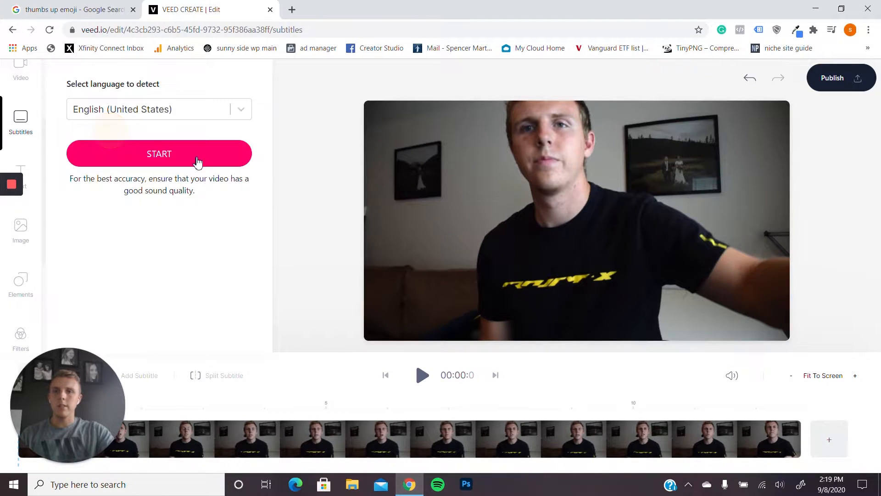
left_click(159, 153)
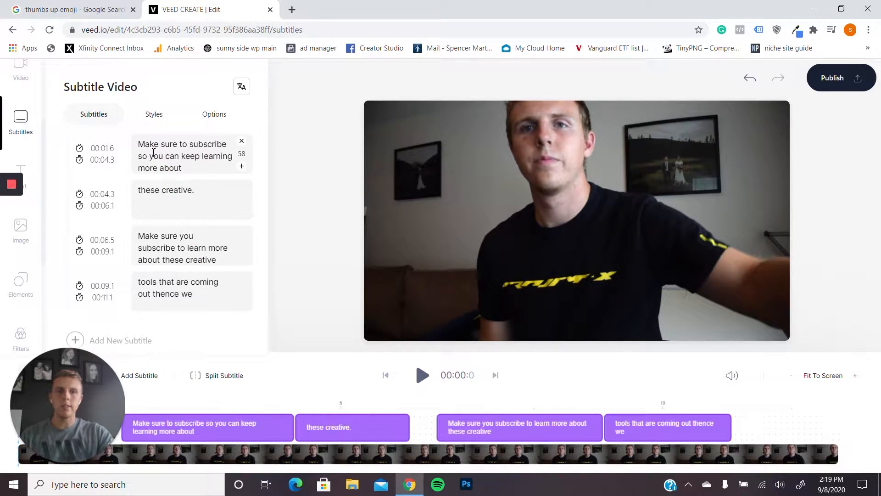
left_click(166, 190)
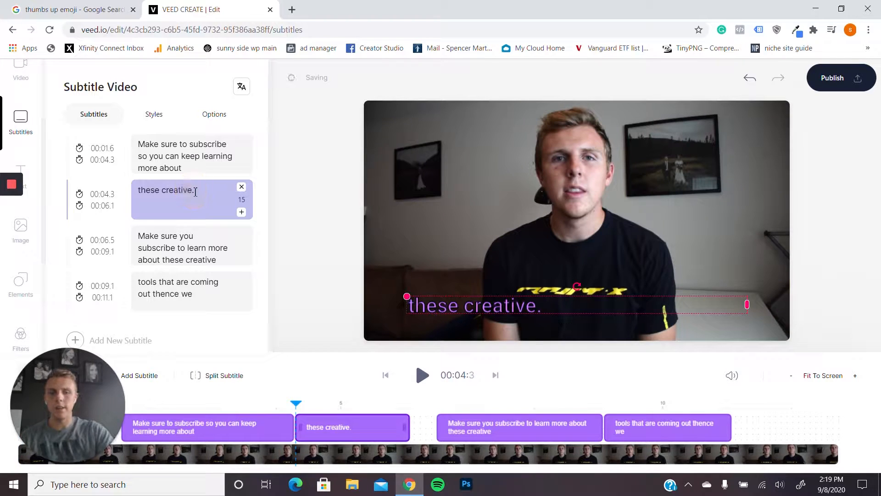
type("s")
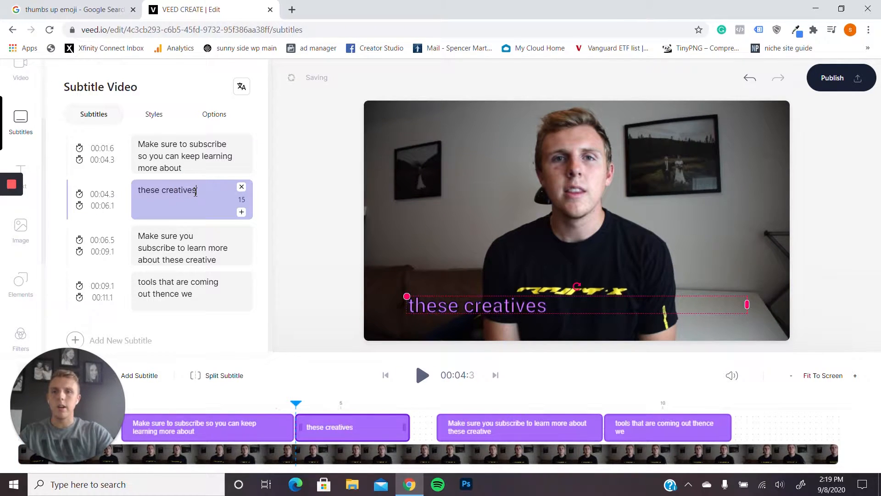
type(".")
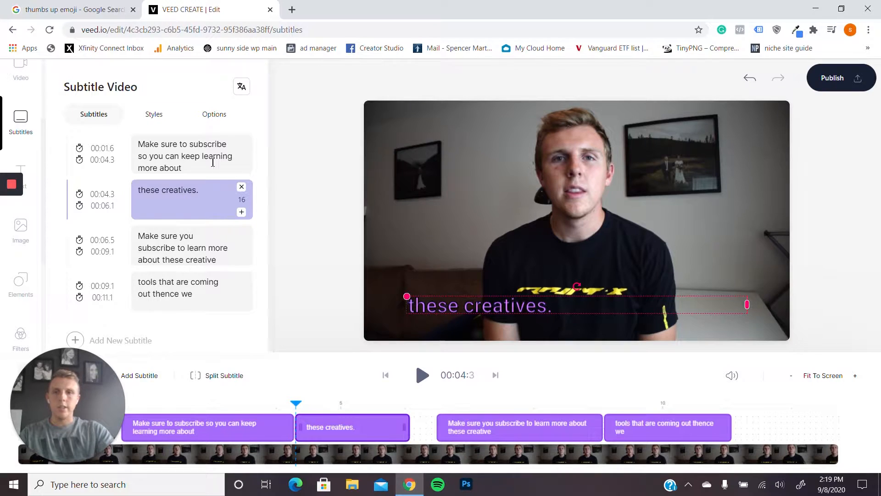
Step: Style the subtitles with white #FFFFFF text and the Hard Subtitle Style preset
left_click(153, 114)
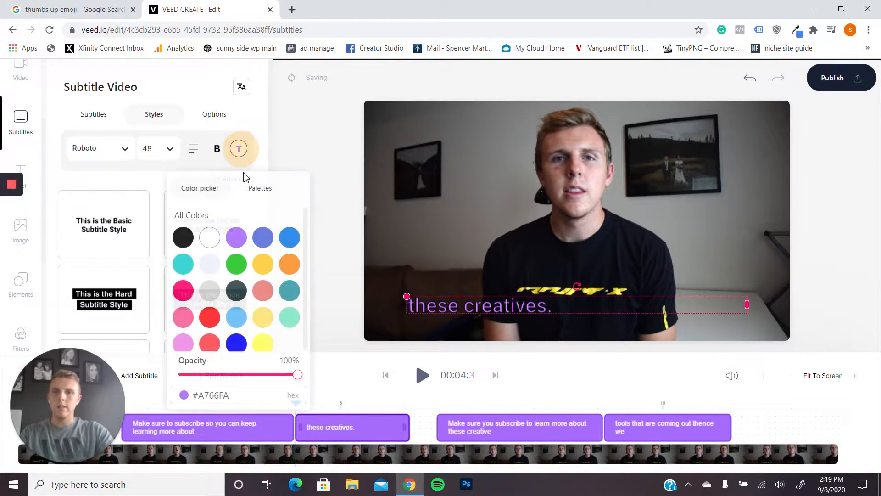
left_click(209, 237)
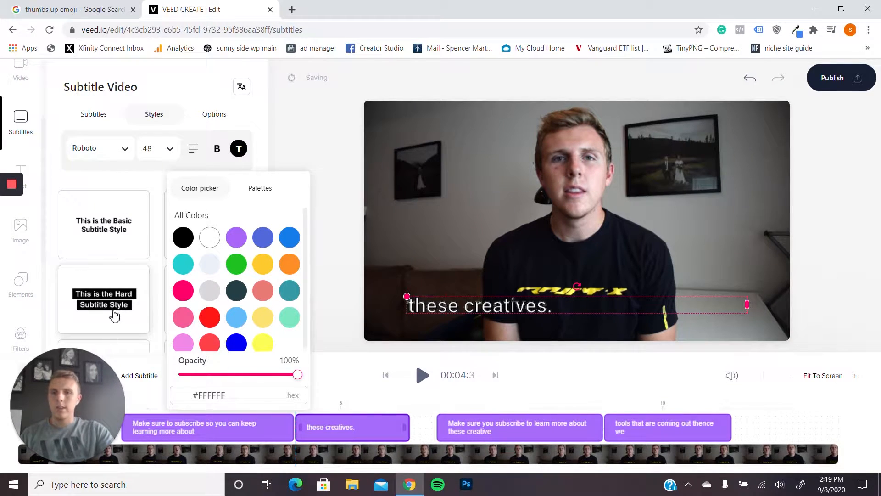
left_click(193, 149)
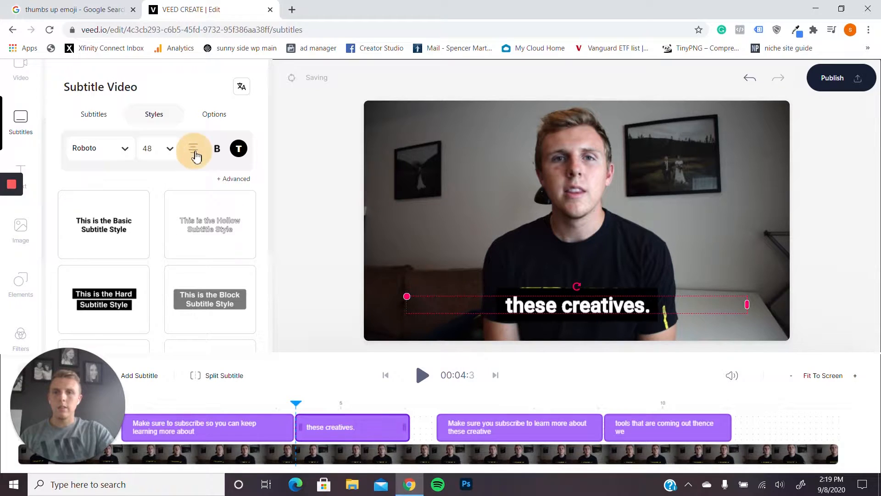
left_click(214, 113)
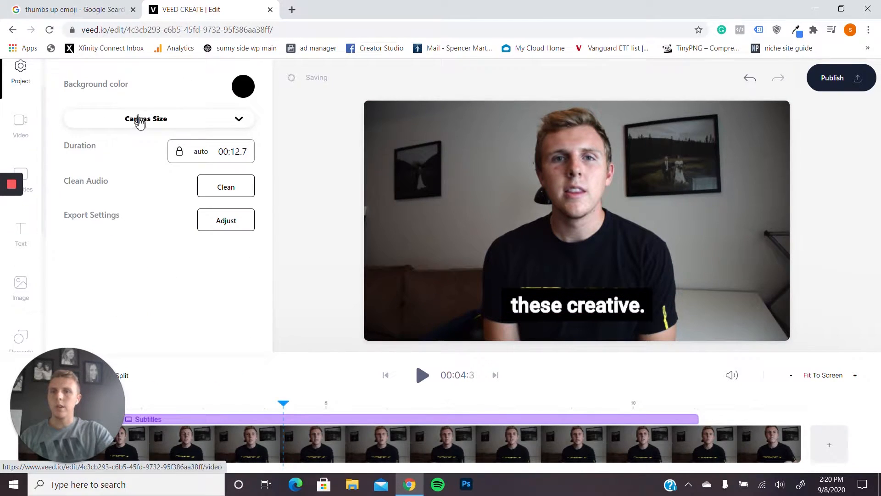
Step: Set the canvas size to Square, then to the vertical Story format
left_click(158, 118)
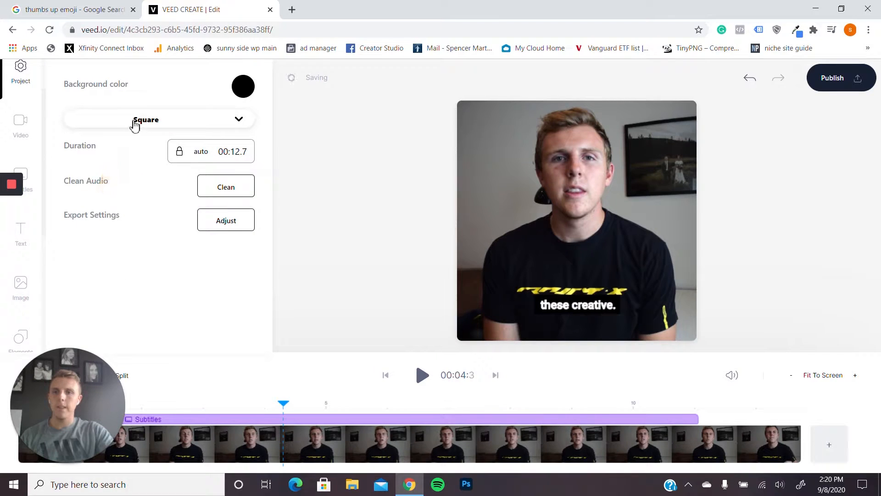
left_click(159, 120)
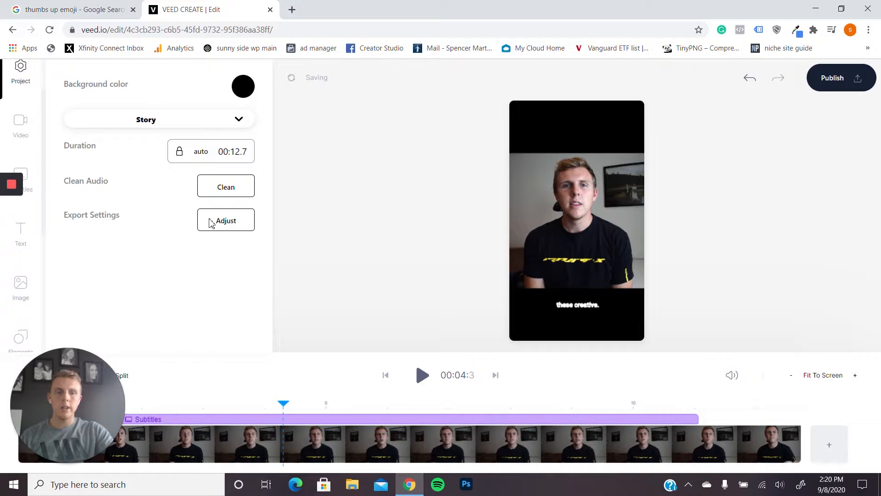
mouse_move(21, 124)
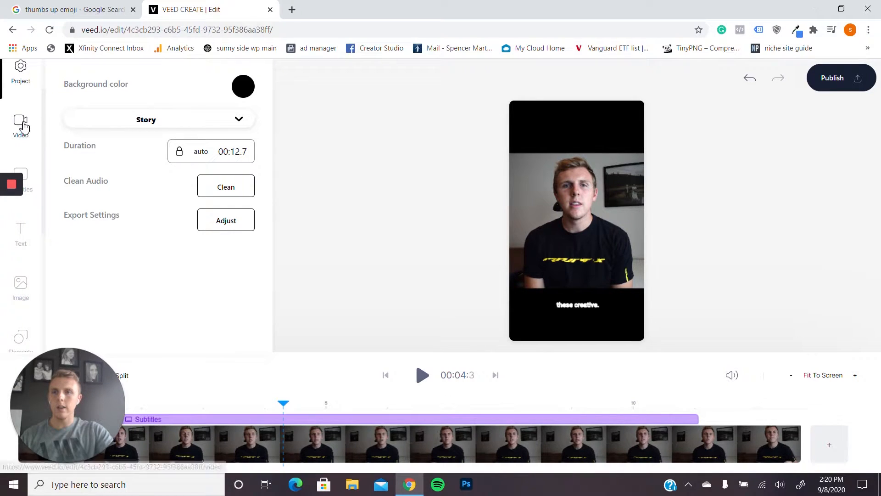
left_click(20, 124)
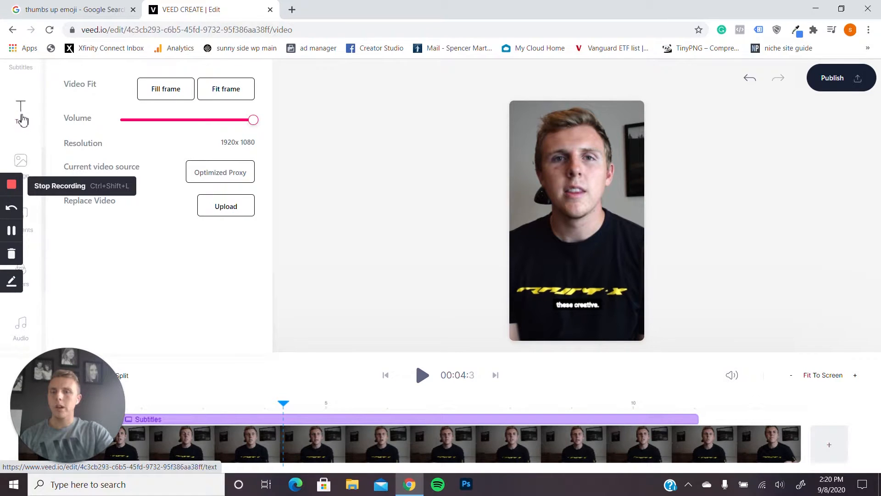
Step: Add the download.png Macey Media logo at the top-left from 0:00 to 12.7
left_click(21, 111)
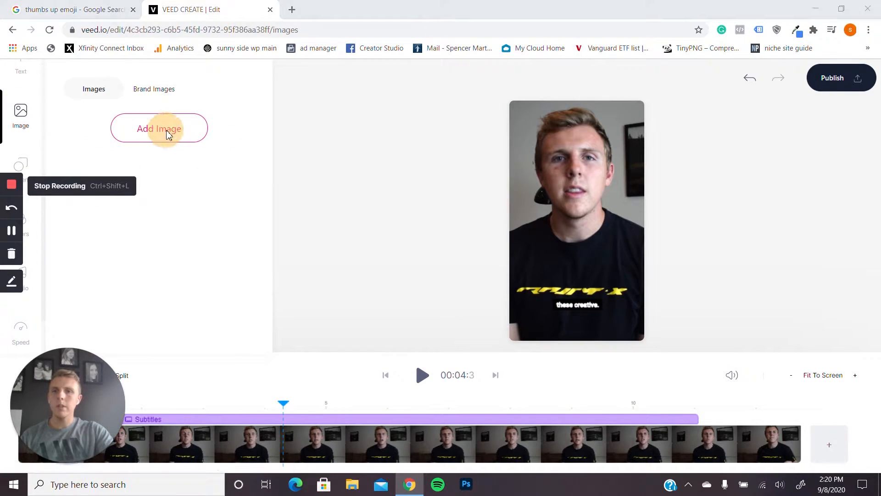
left_click(159, 129)
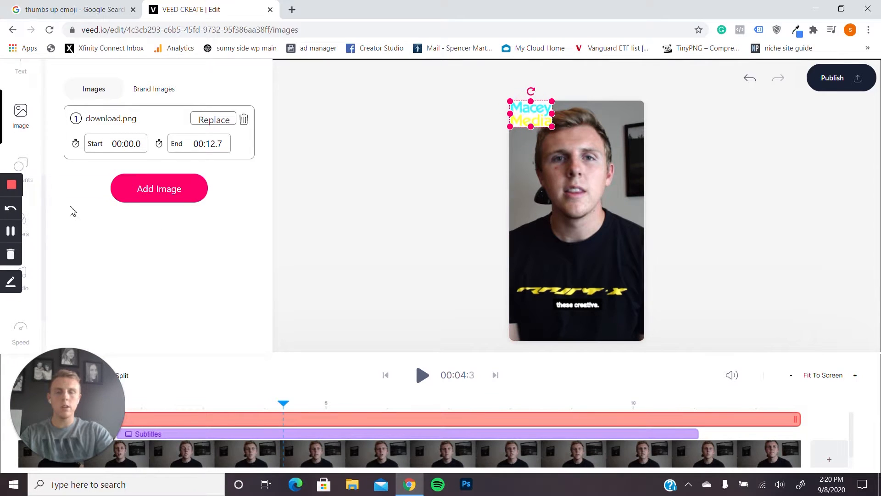
left_click(21, 163)
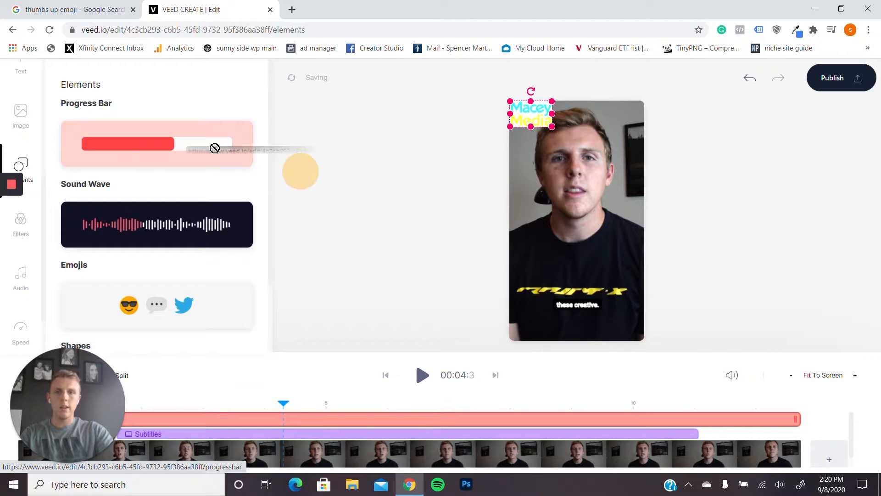
Step: Add a Square-style progress bar, then preview and delete a sound wave element
left_click(157, 143)
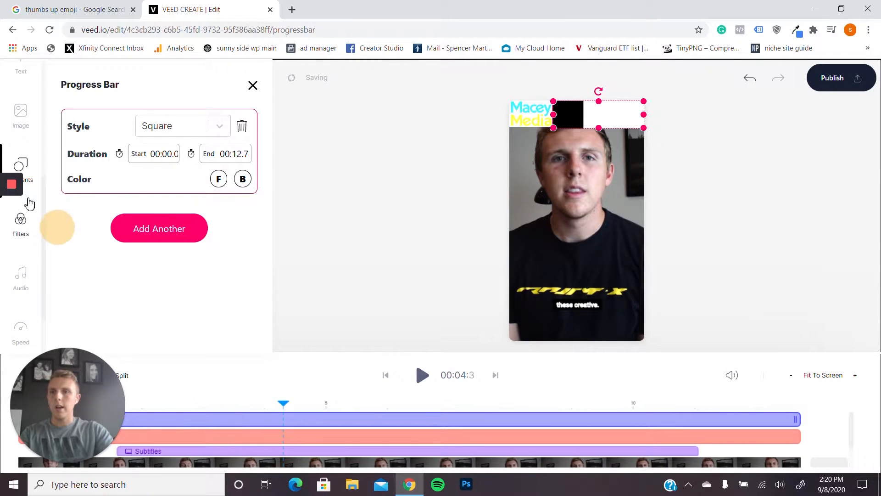
left_click(20, 166)
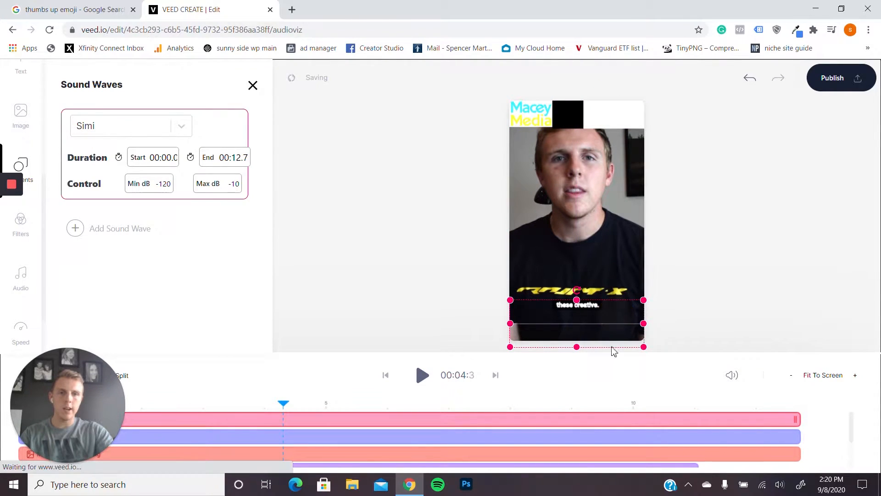
left_click(422, 374)
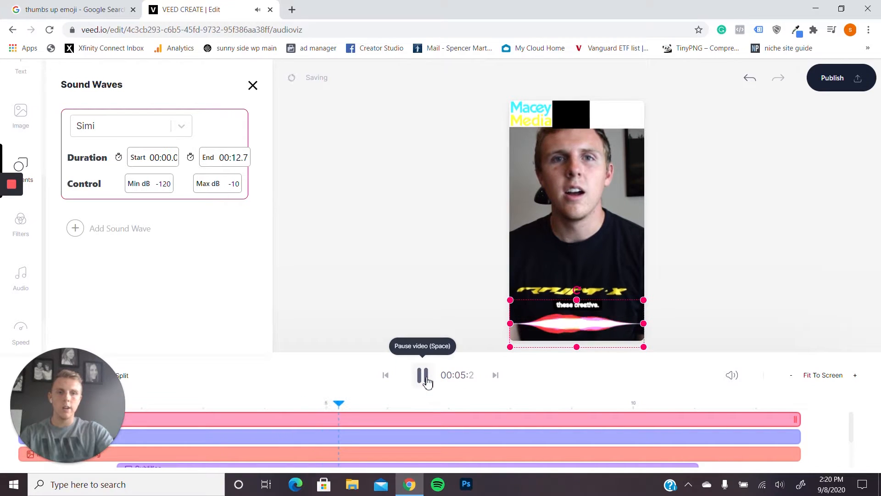
left_click(422, 374)
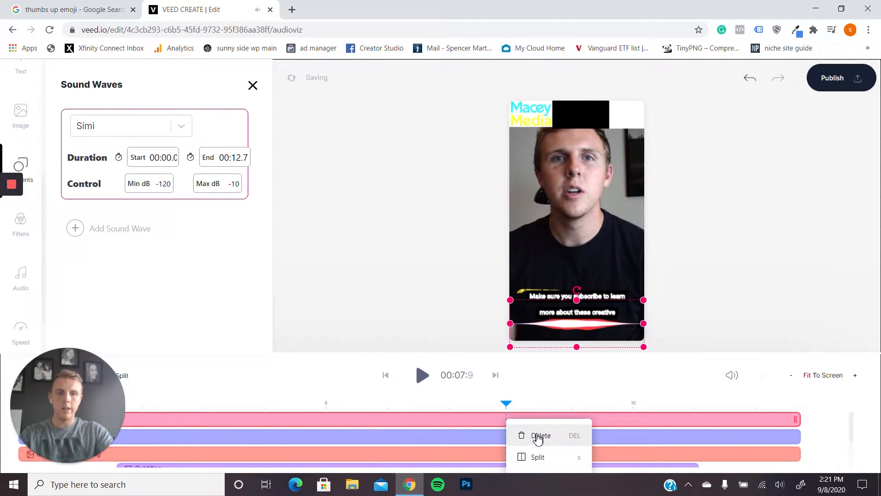
left_click(539, 435)
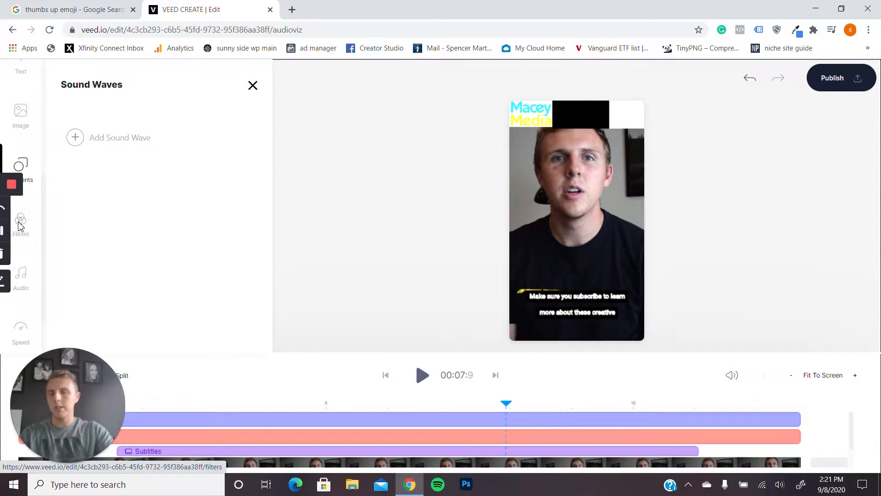
left_click(22, 169)
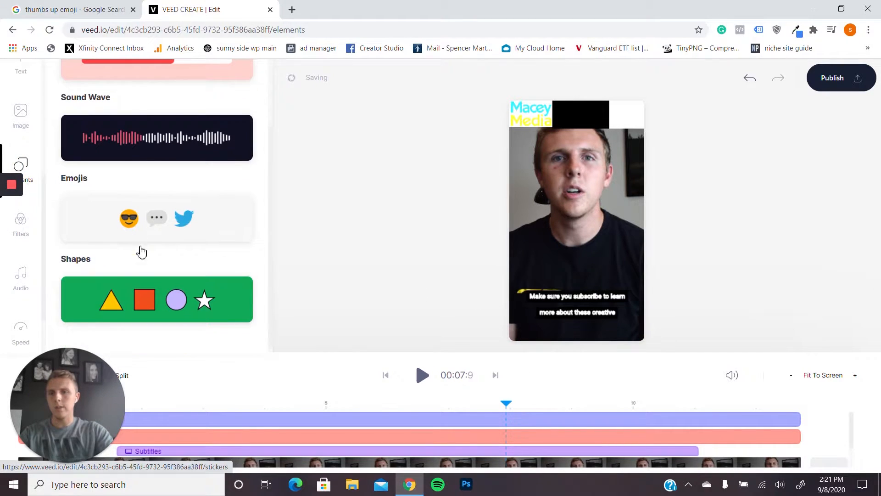
Step: Apply a black-and-white filter, raise Brightness, and preview #GLITCH before reverting to #NONE
left_click(20, 224)
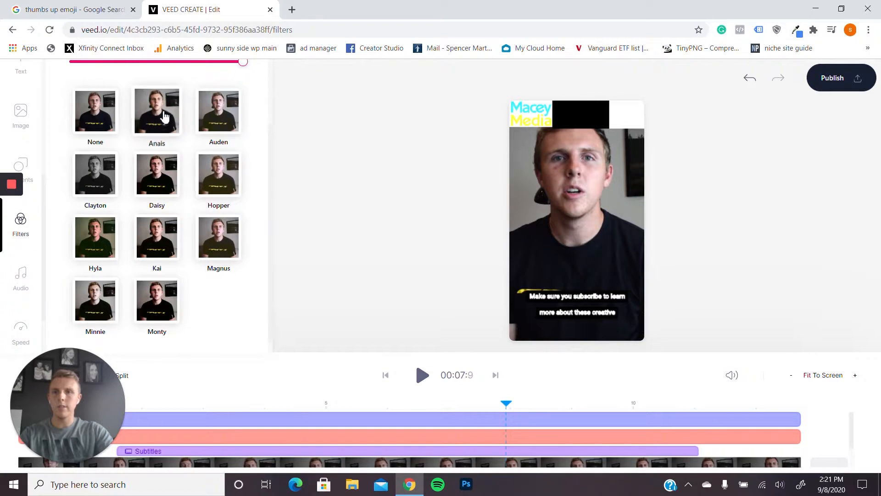
left_click(156, 111)
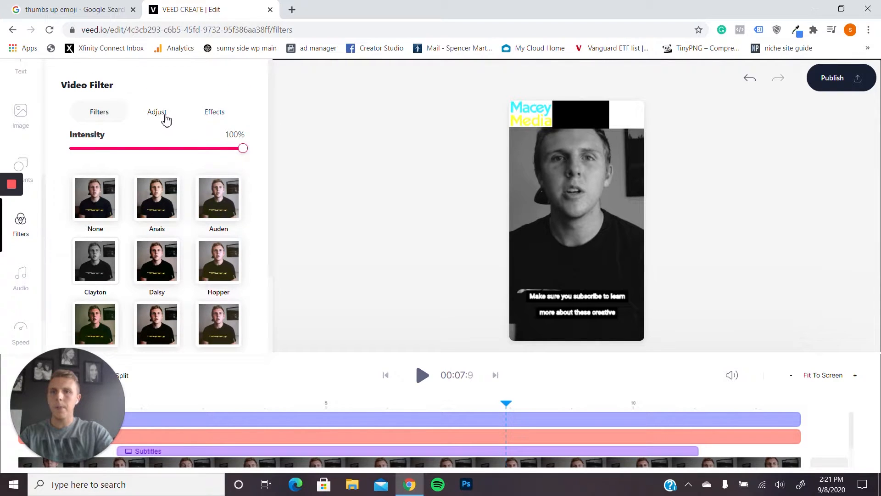
left_click(159, 112)
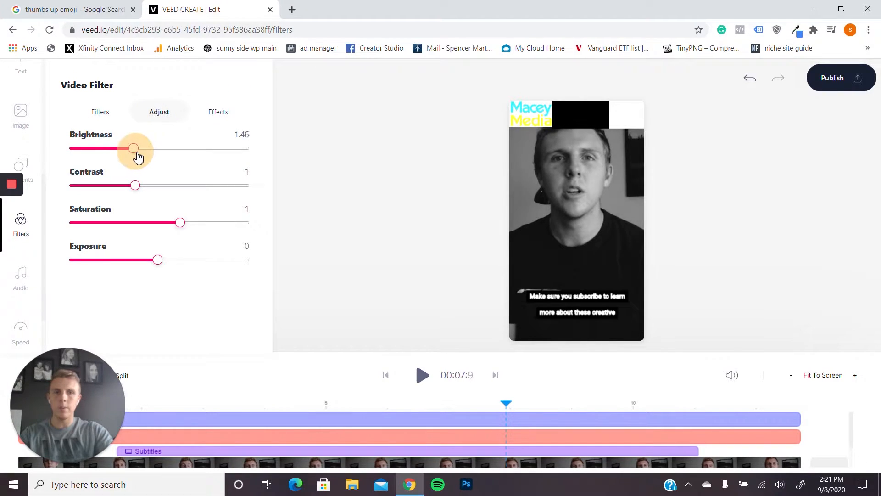
left_click(214, 111)
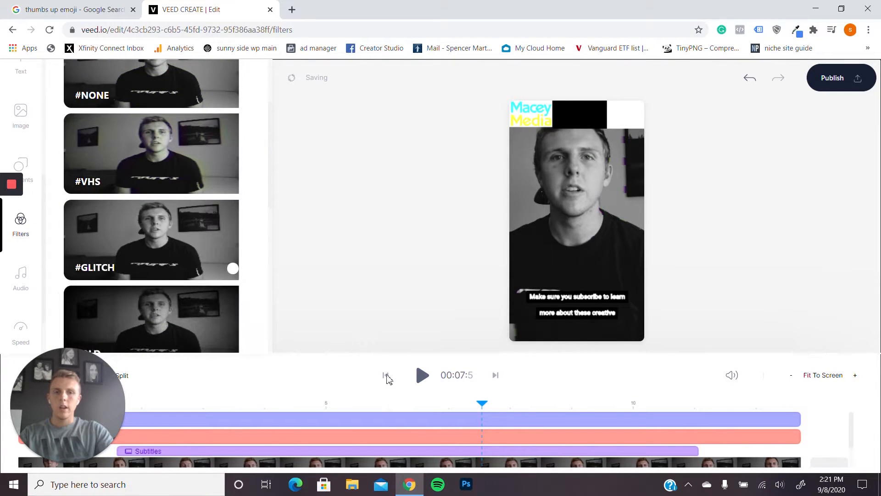
left_click(421, 374)
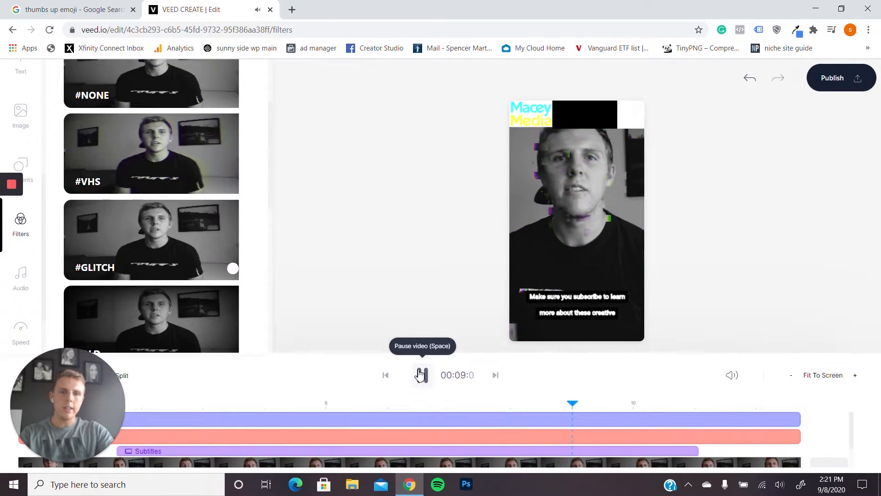
left_click(420, 374)
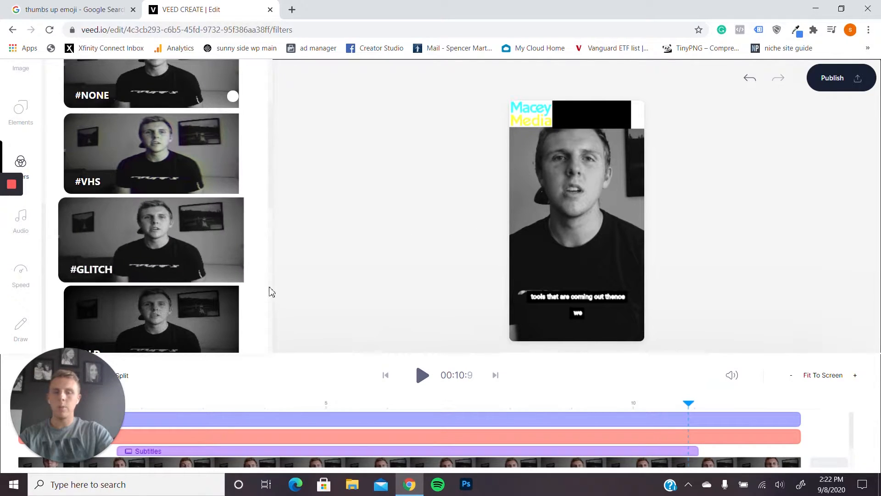
mouse_move(21, 270)
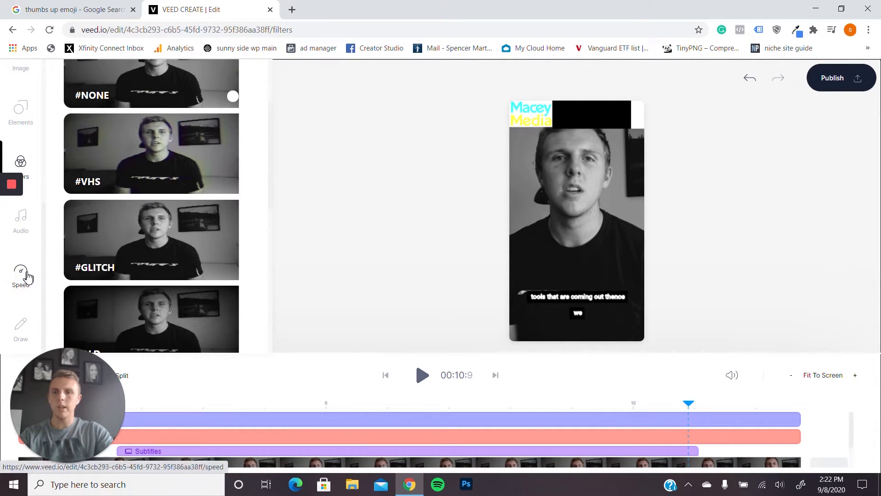
Step: Sketch a freehand drawing over the speaker's face, preview it, then delete Layer 1
left_click(21, 275)
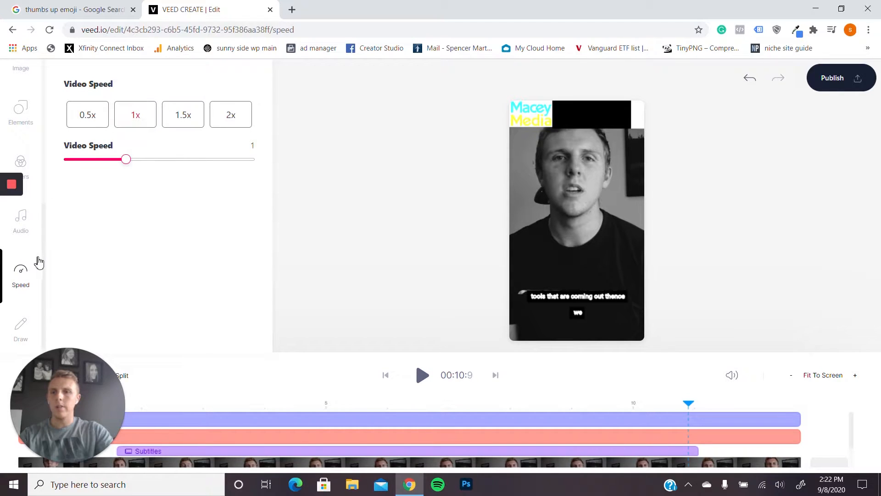
left_click(21, 326)
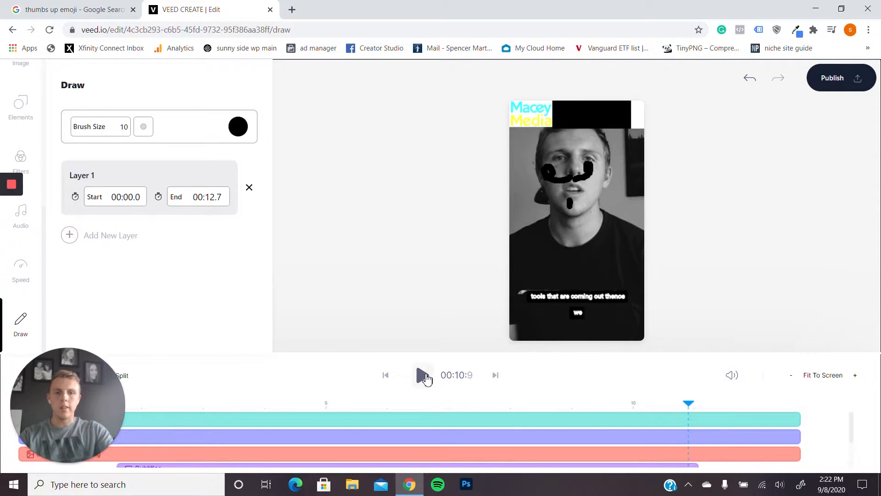
left_click(422, 374)
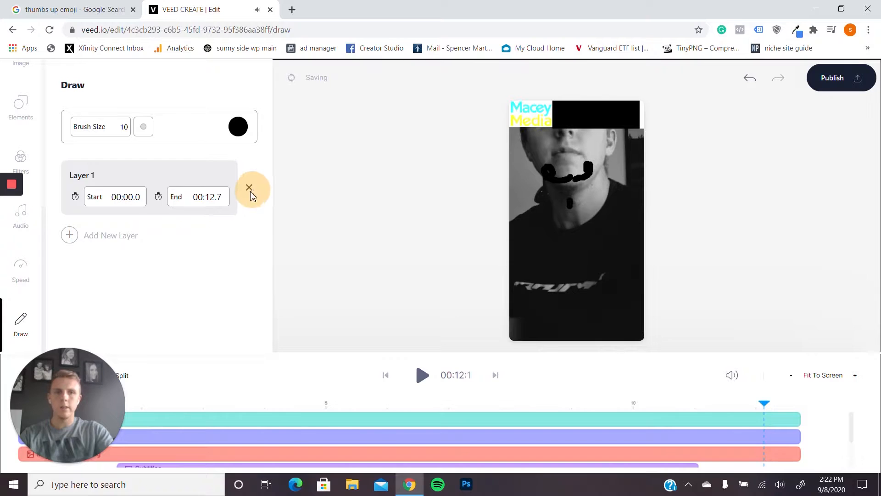
left_click(249, 187)
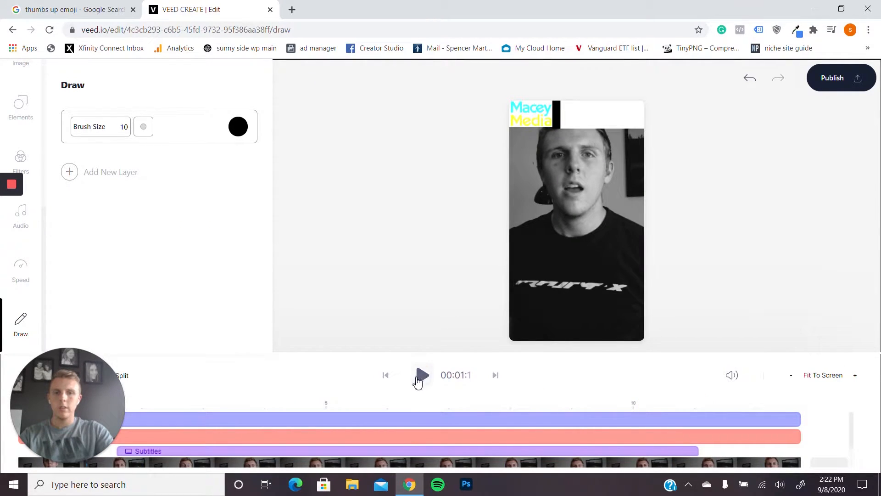
Step: Play and pause the edited black-and-white preview, select the canvas video and bring up the Project settings
left_click(422, 374)
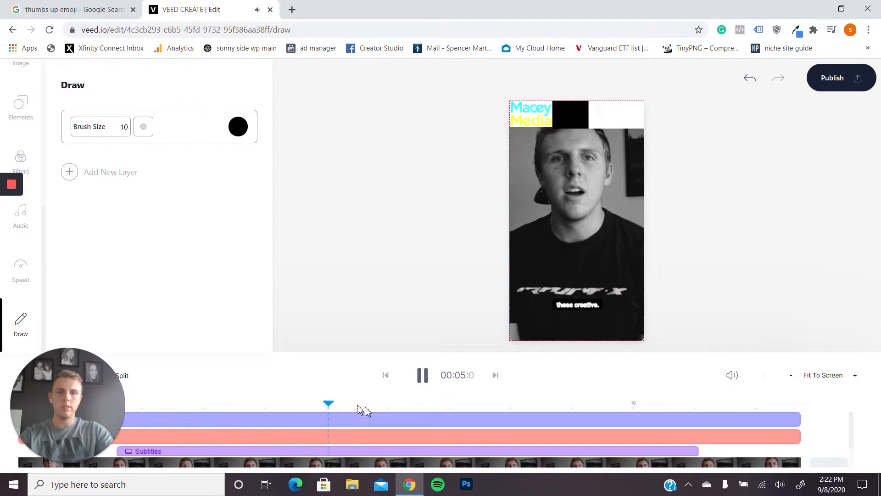
left_click(422, 374)
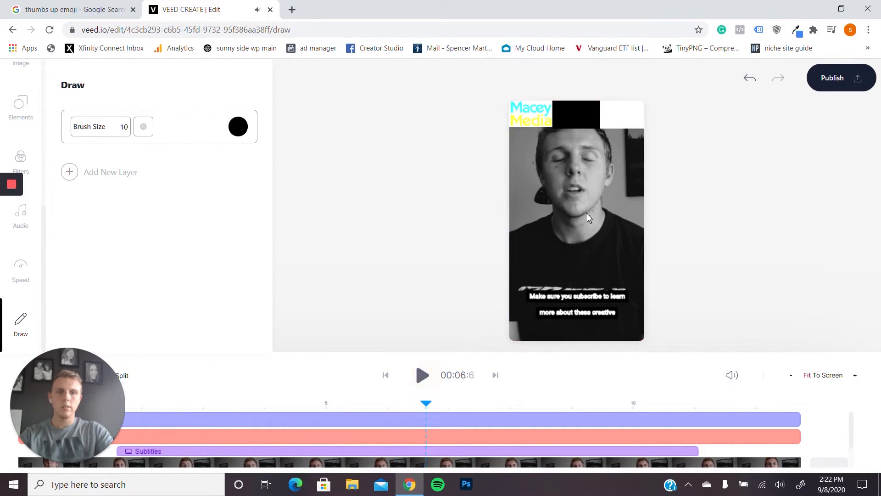
left_click(577, 219)
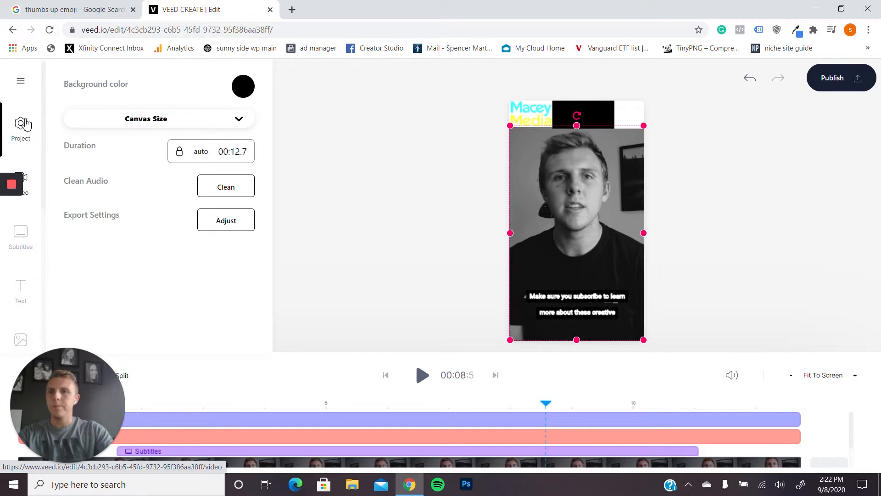
left_click(832, 77)
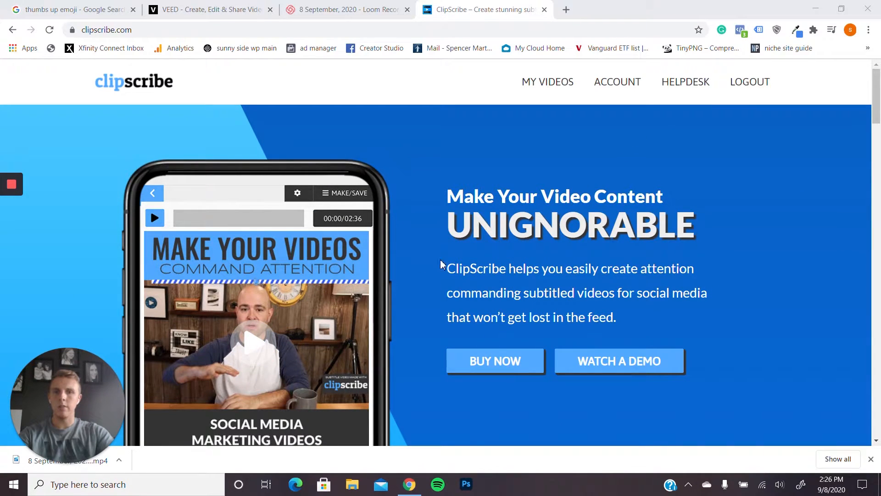
Step: Go to the pricing page with the Starter, Pro and Agency monthly plans via BUY NOW
scroll("down", 3)
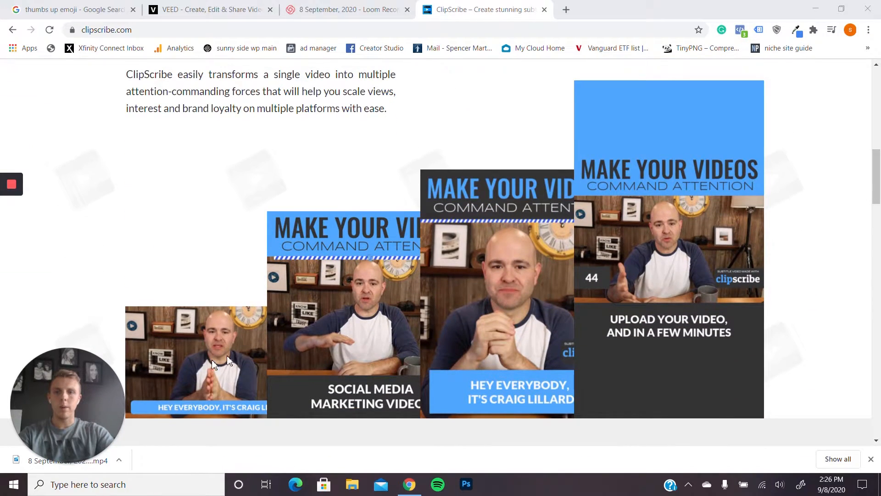
mouse_move(643, 341)
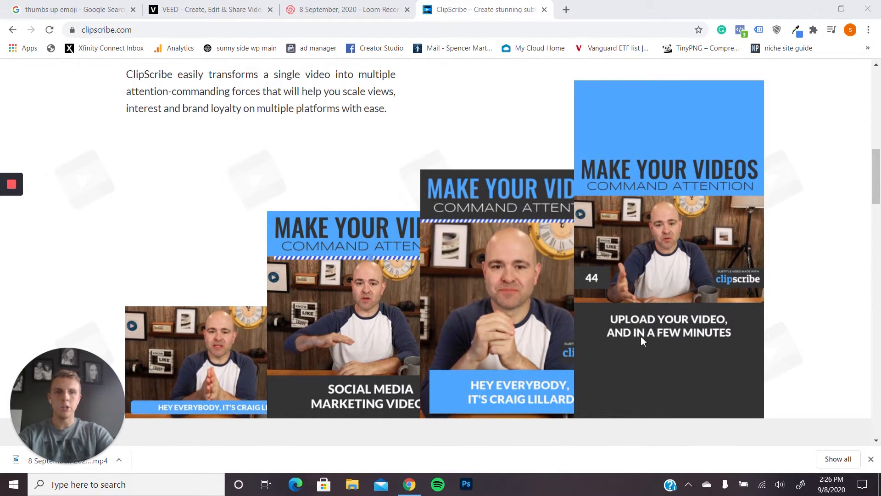
mouse_move(674, 136)
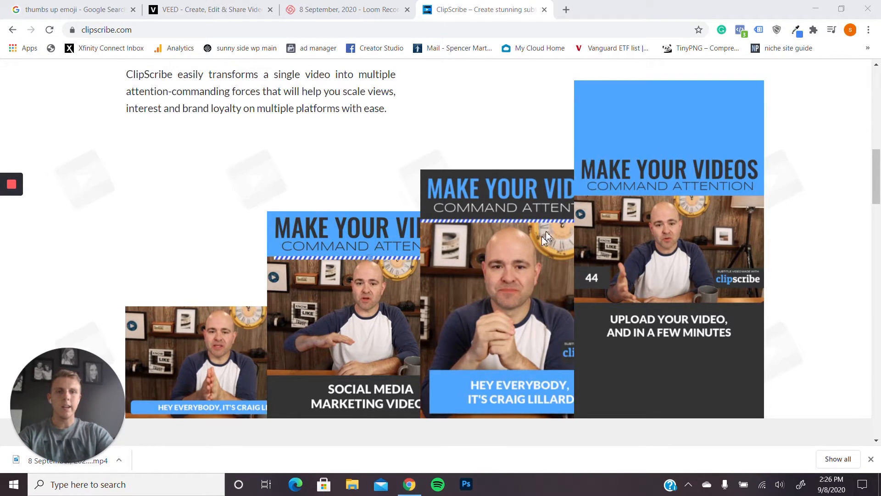
mouse_move(545, 264)
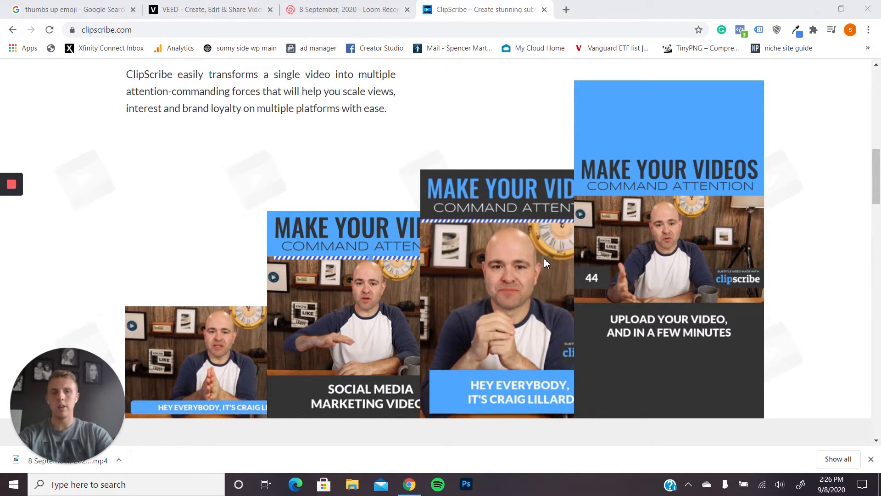
mouse_move(624, 284)
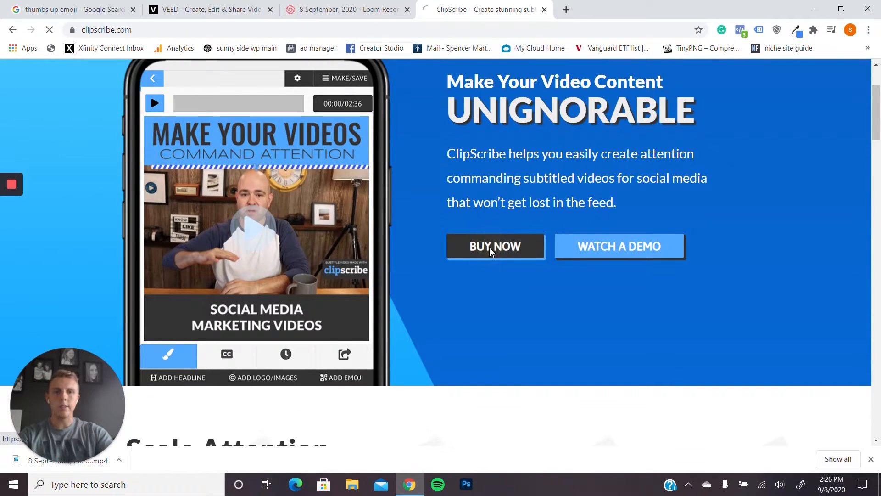
left_click(495, 246)
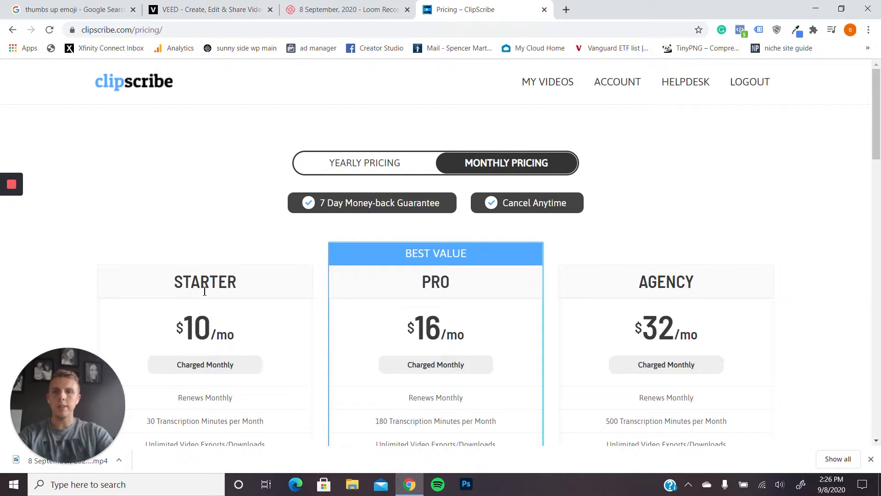
left_click(364, 162)
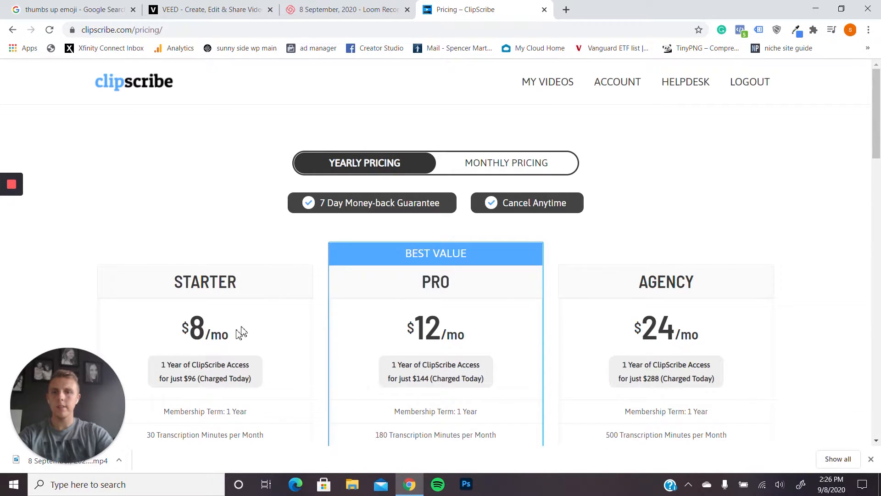
scroll("down", 3)
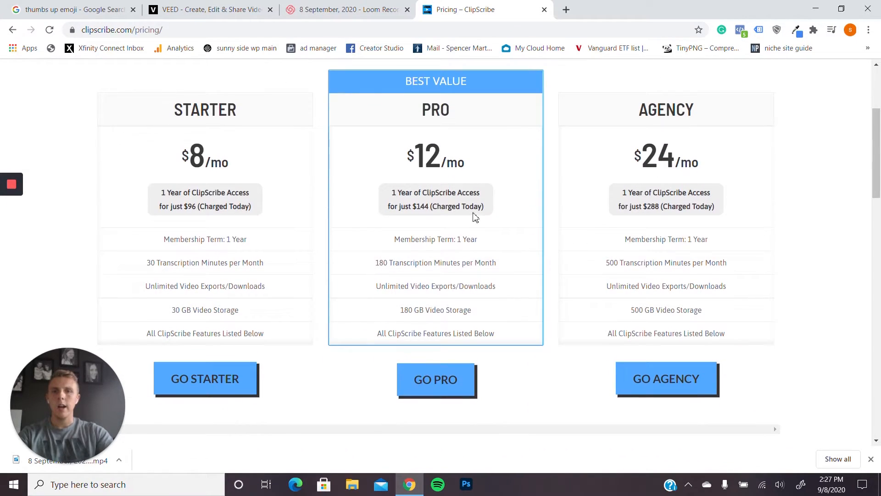
mouse_move(141, 138)
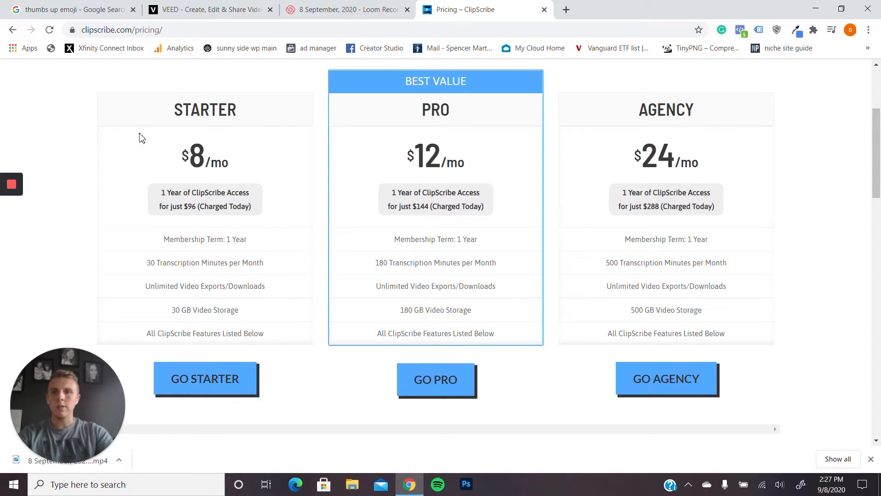
mouse_move(188, 191)
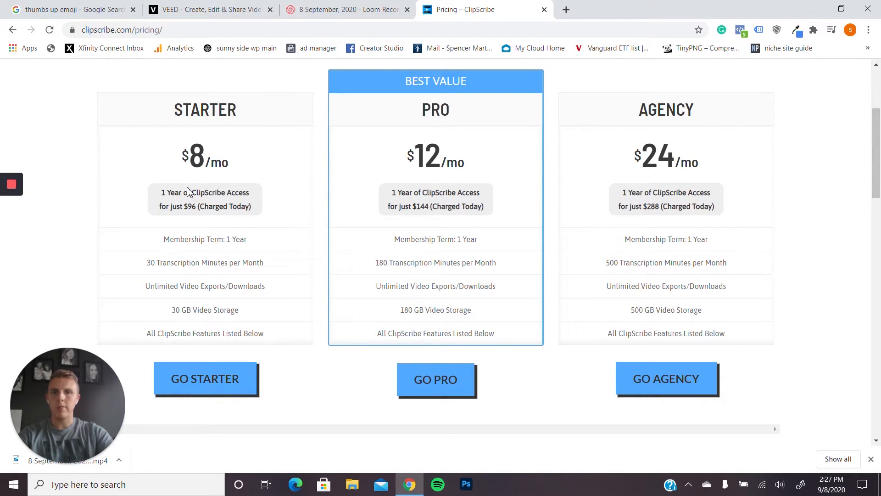
mouse_move(165, 184)
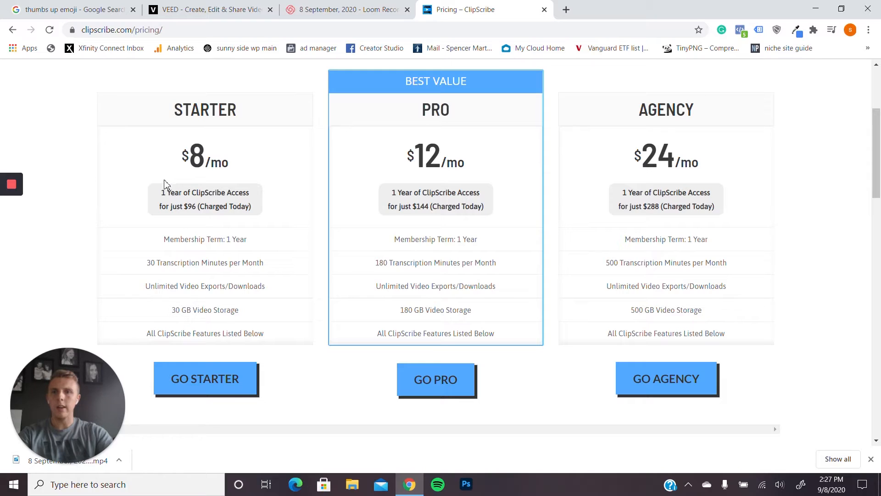
mouse_move(189, 198)
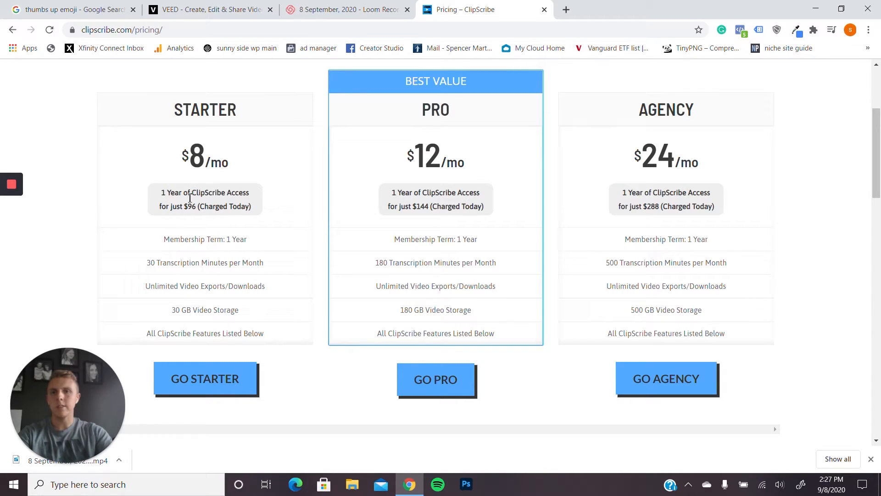
mouse_move(186, 207)
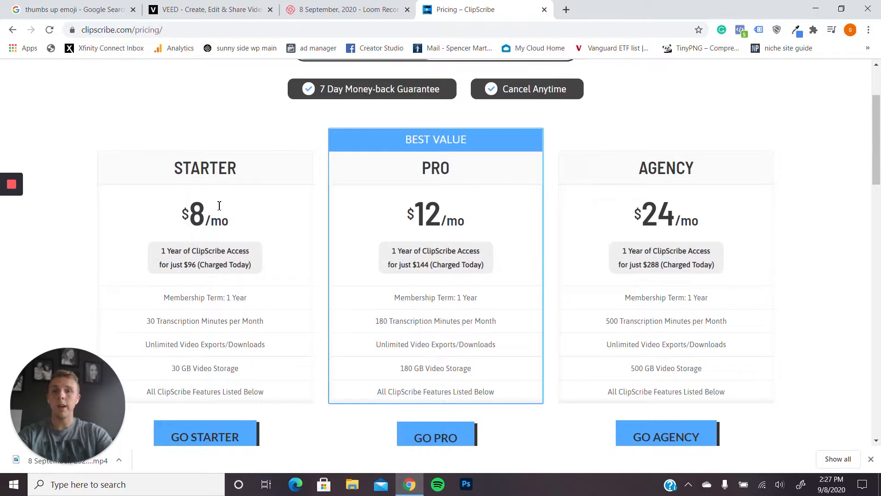
left_click(505, 162)
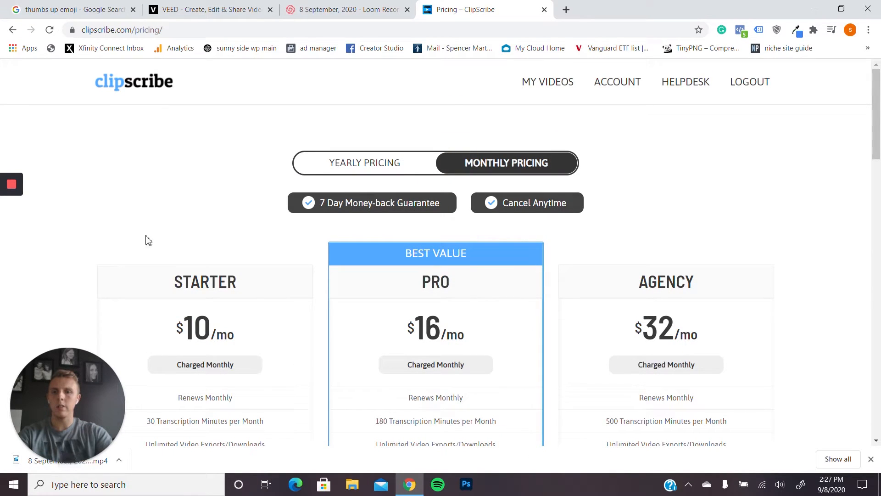
scroll("down", 3)
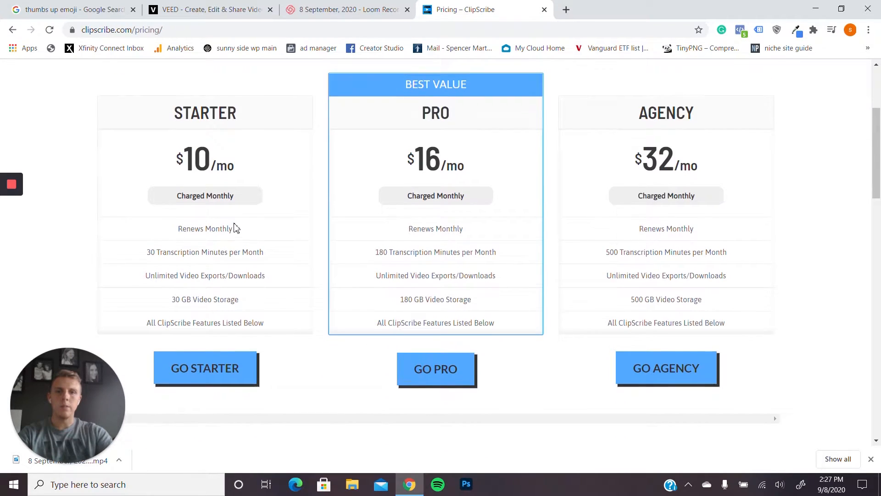
scroll("up", 3)
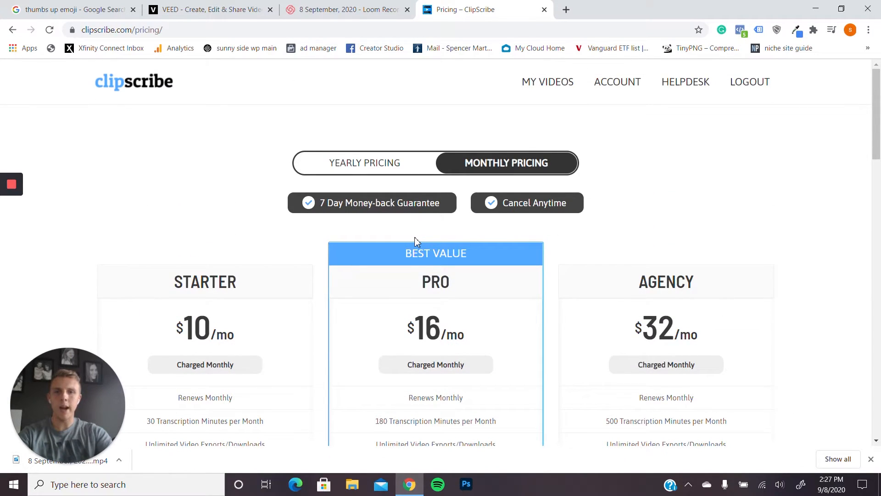
scroll("down", 3)
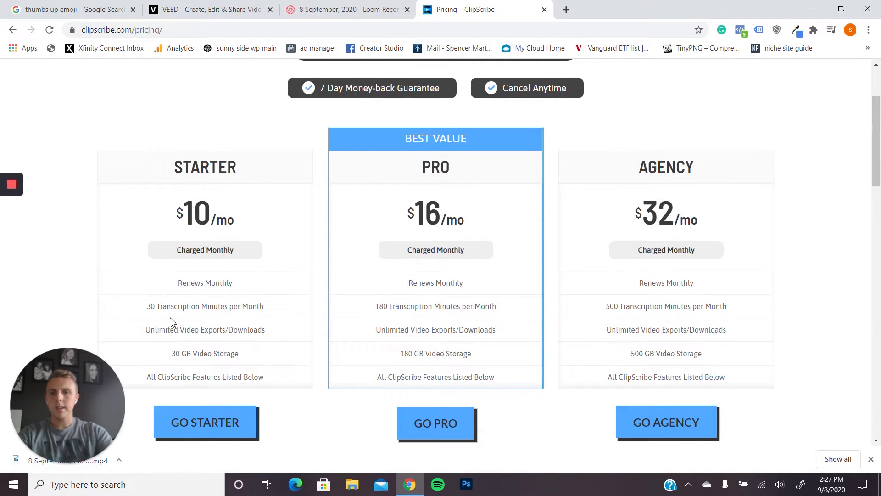
scroll("up", 3)
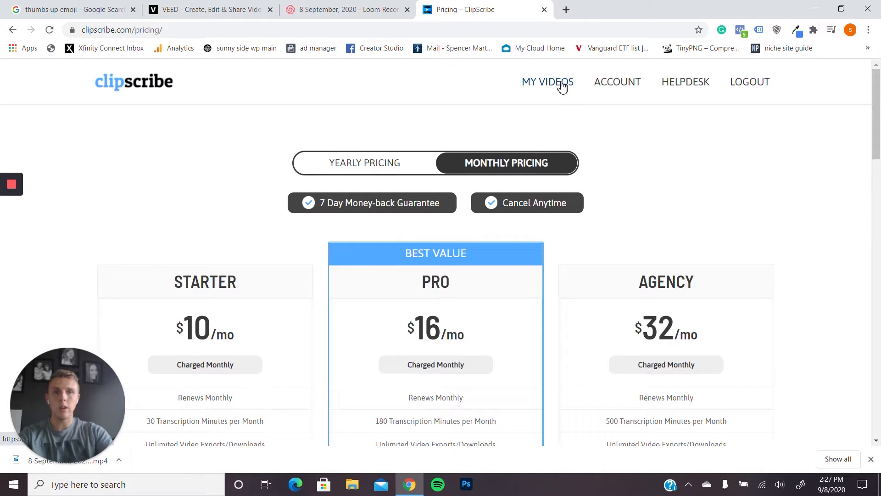
left_click(546, 81)
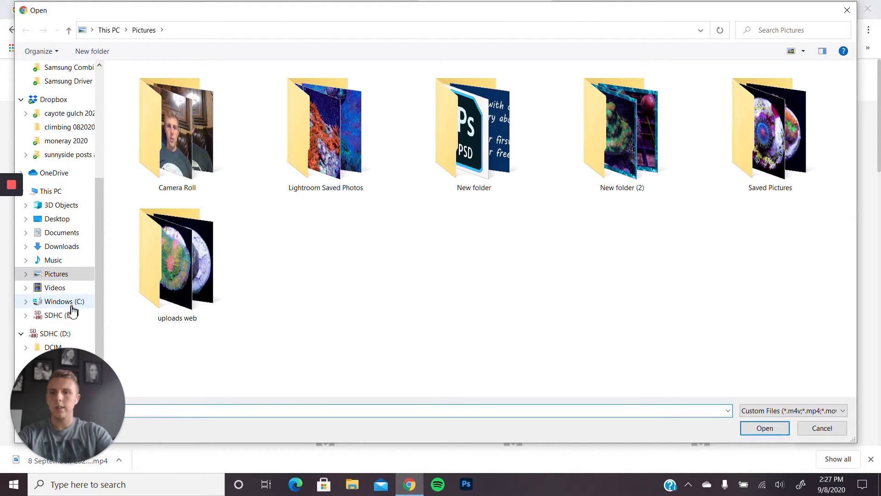
Step: Choose a clip from the SD card's DCIM/101D5300 folder and title the project 'clipscribe proj'
left_click(26, 333)
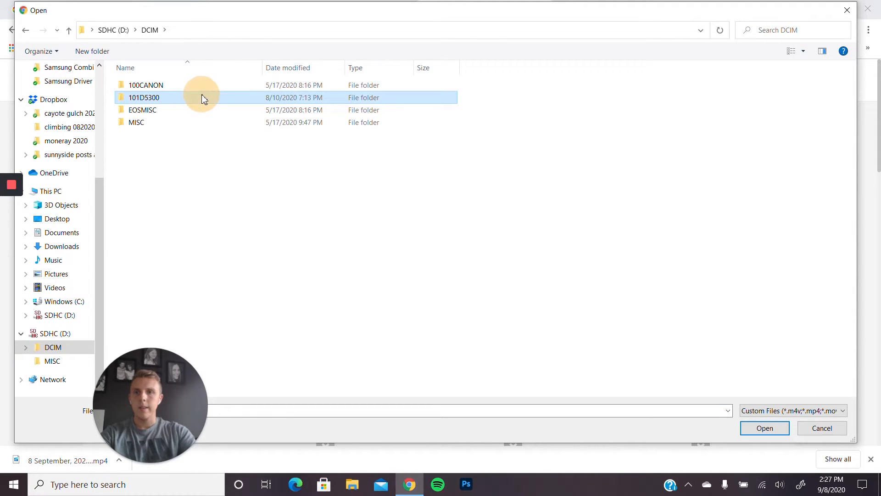
mouse_move(201, 100)
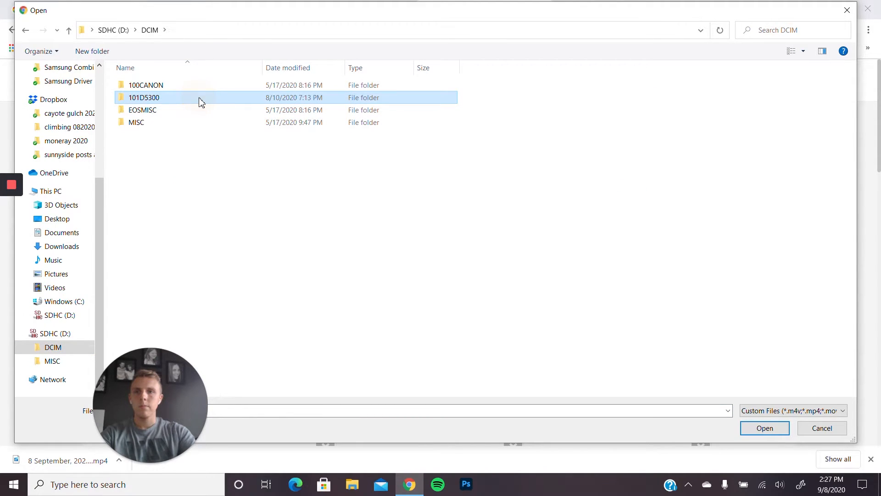
double_click(143, 97)
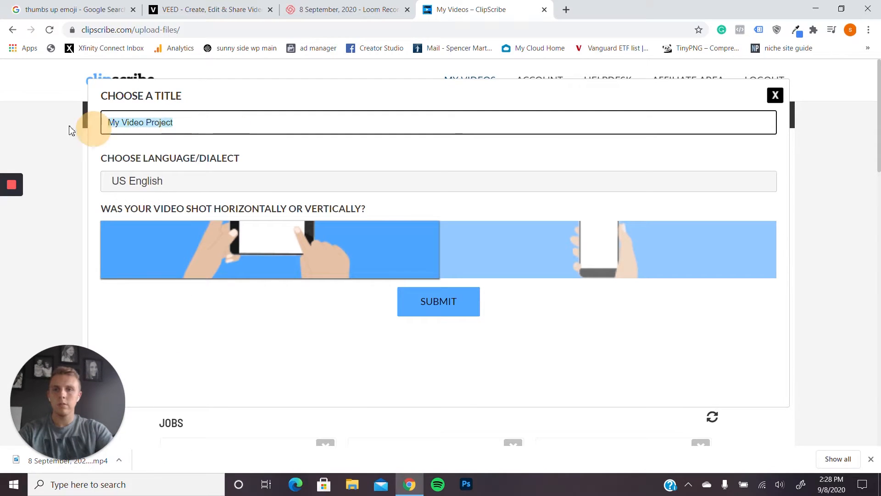
mouse_move(354, 108)
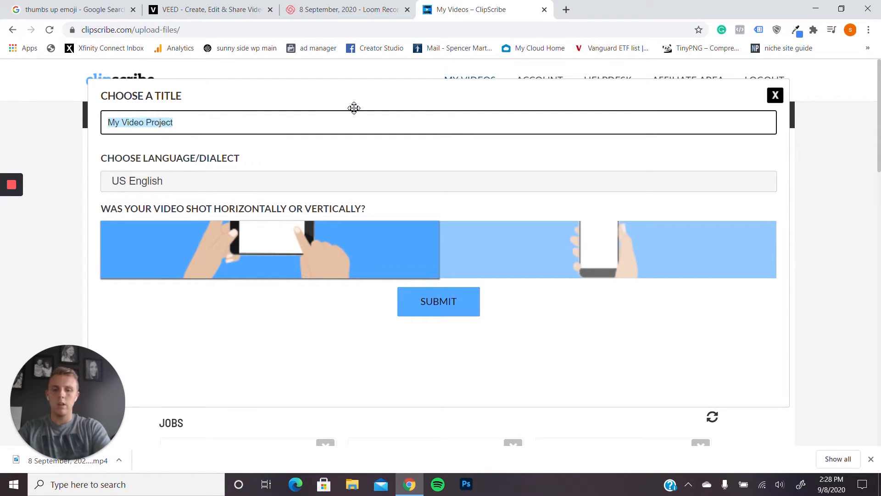
type("clipscribe pro")
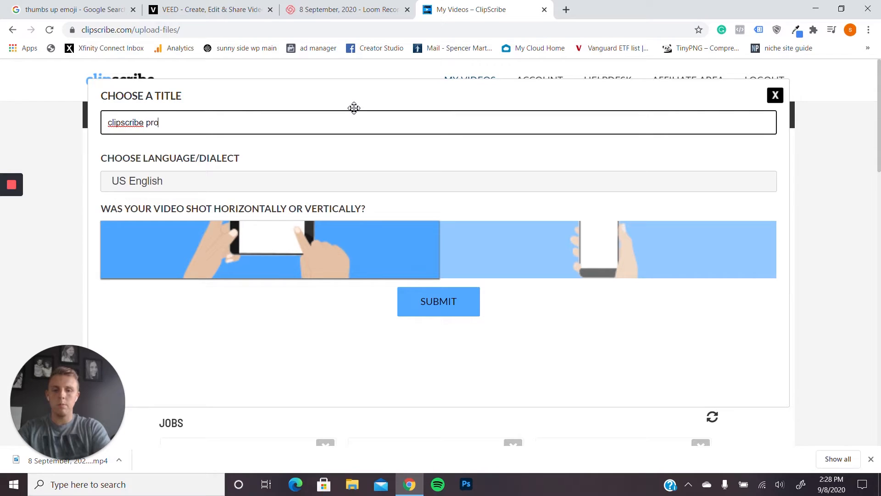
type("j")
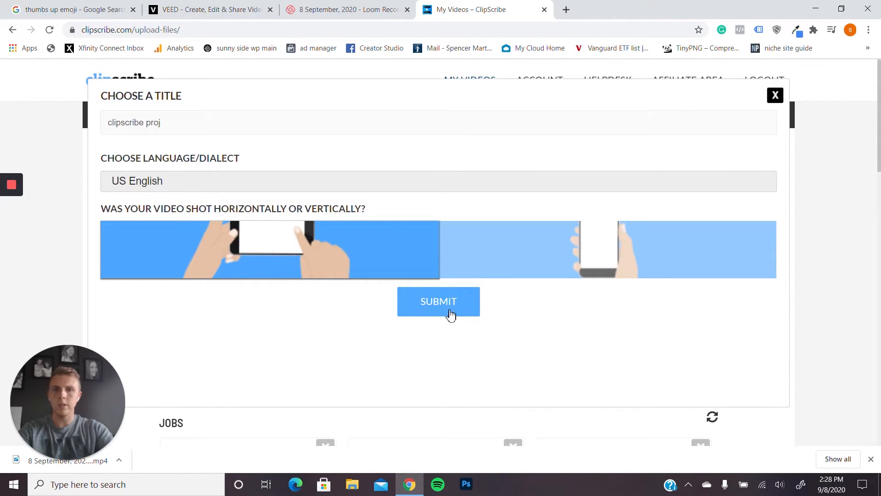
mouse_move(354, 274)
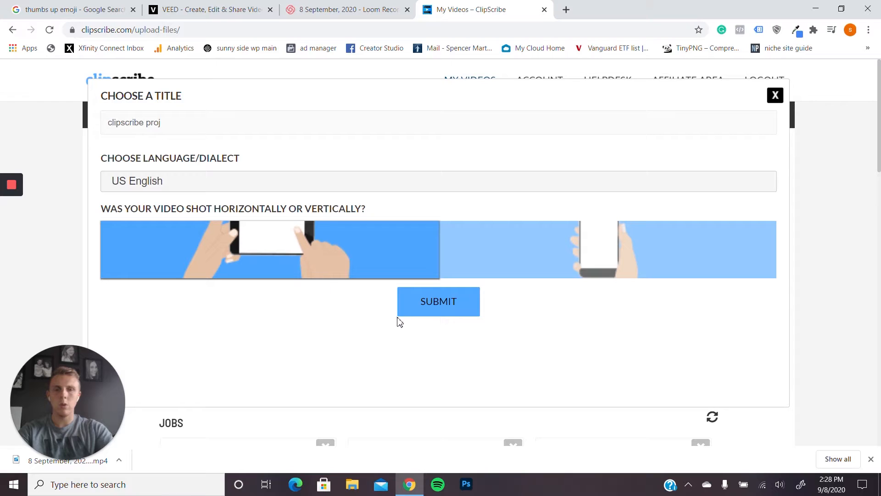
Step: Submit the title and video settings so ClipScribe starts generating subtitles on the wait screen
left_click(438, 301)
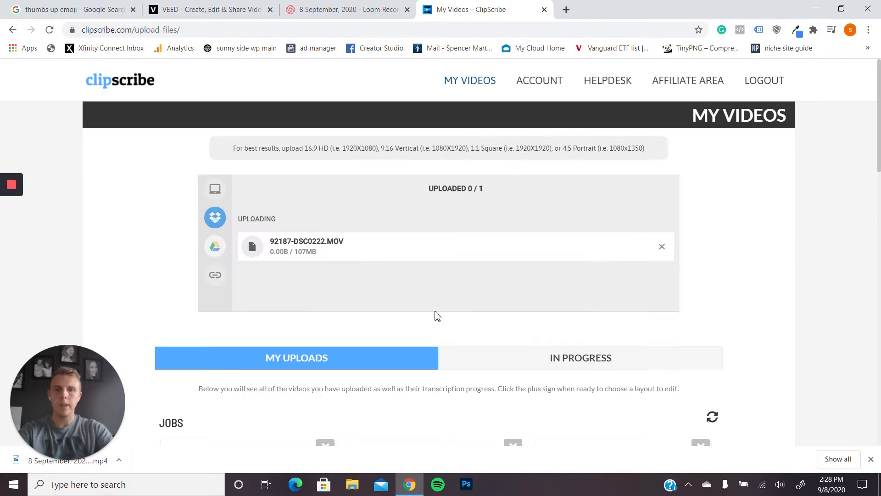
scroll("down", 3)
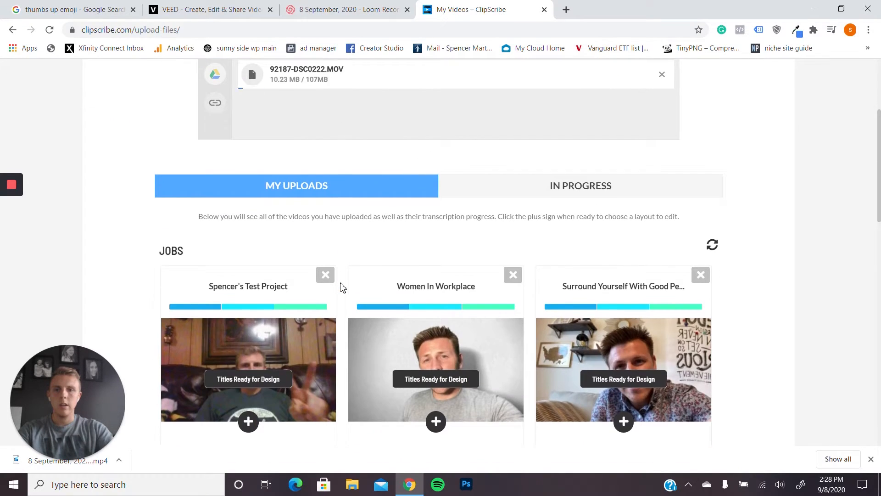
scroll("up", 3)
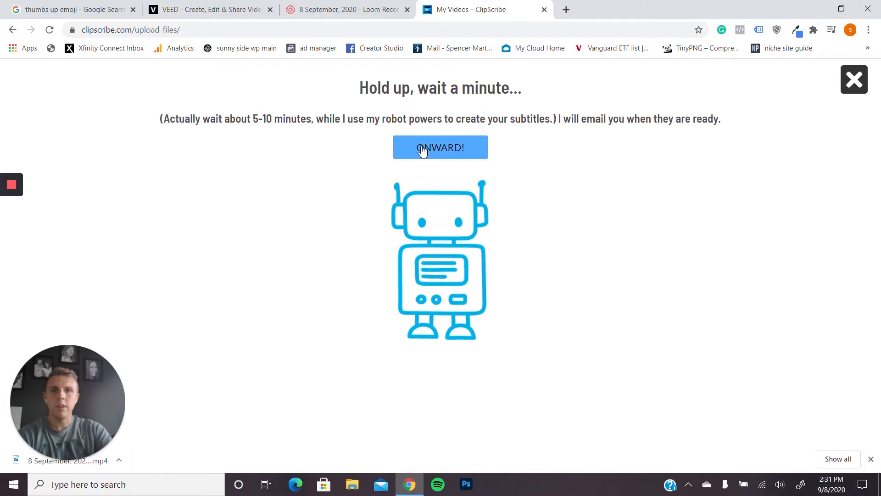
mouse_move(265, 132)
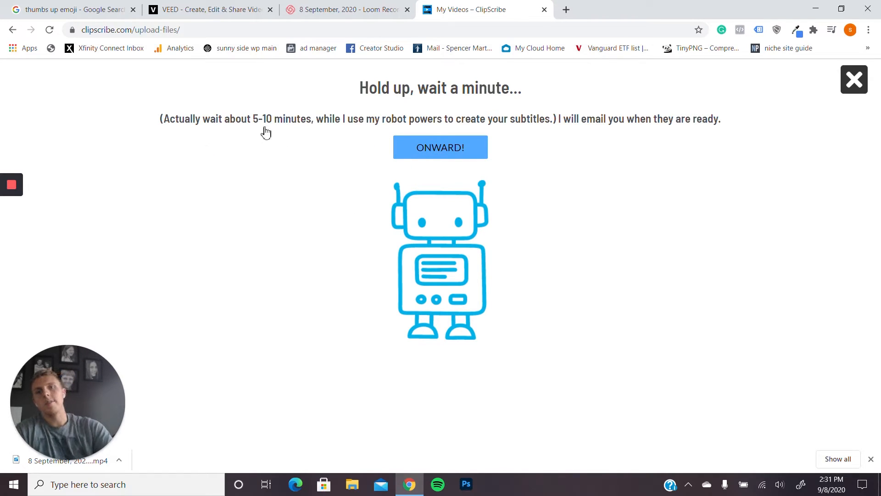
mouse_move(525, 144)
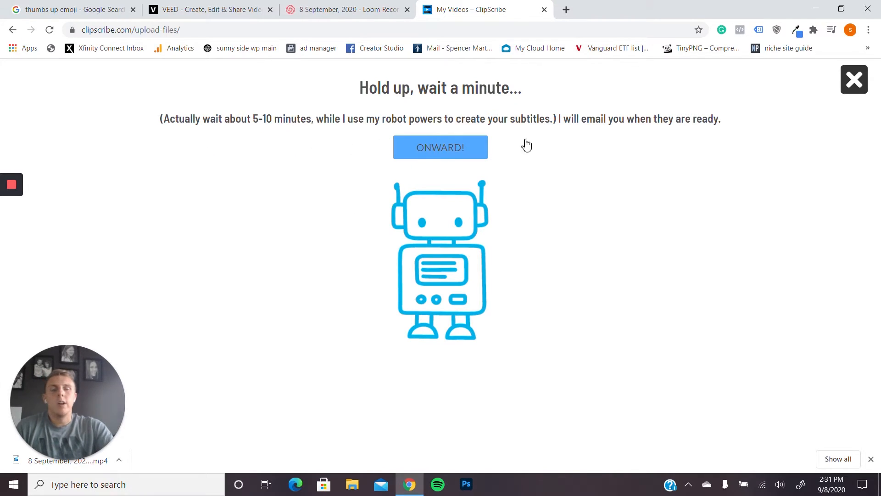
mouse_move(394, 186)
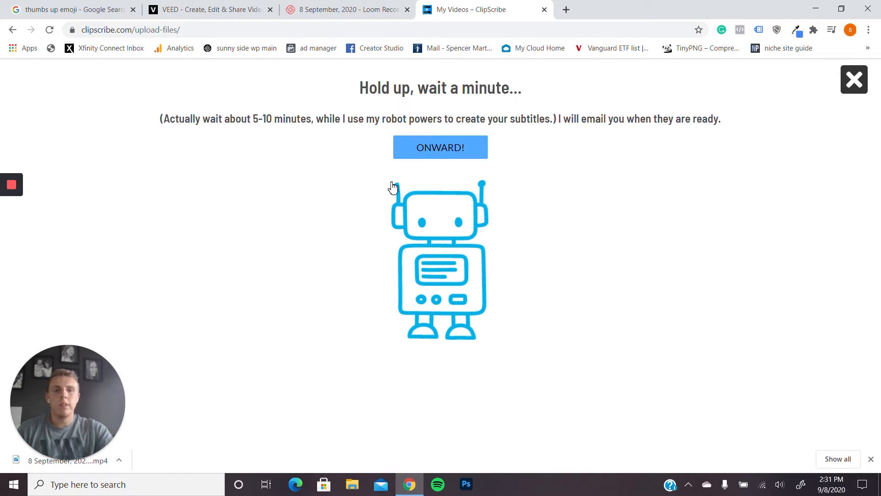
Step: Continue to layouts, choose the 4:5 layout with a 1:1 video and start from the headline template
left_click(439, 147)
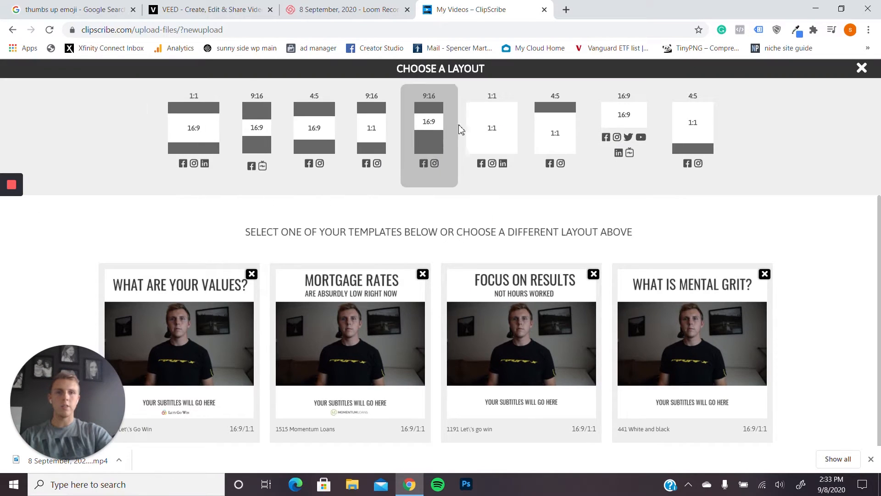
left_click(194, 135)
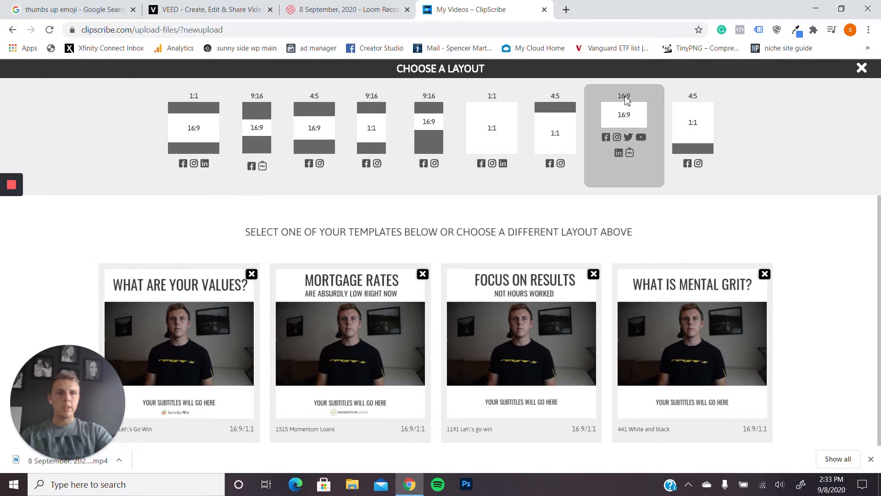
mouse_move(629, 148)
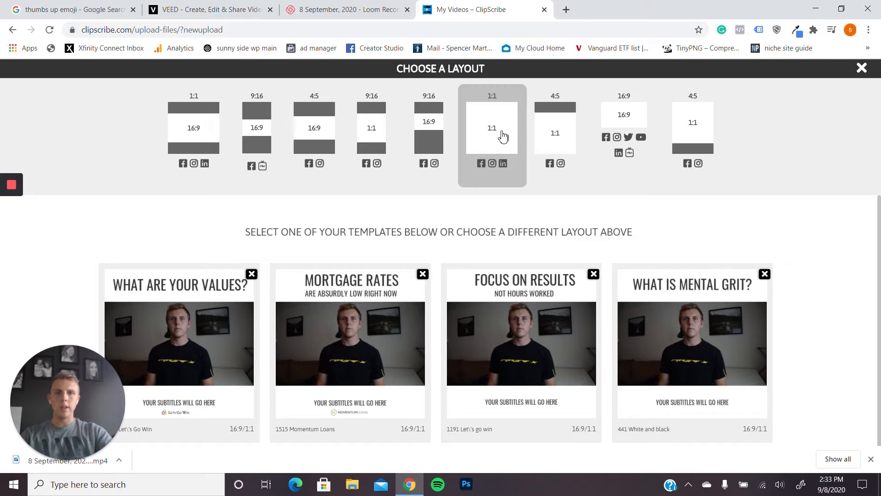
mouse_move(495, 145)
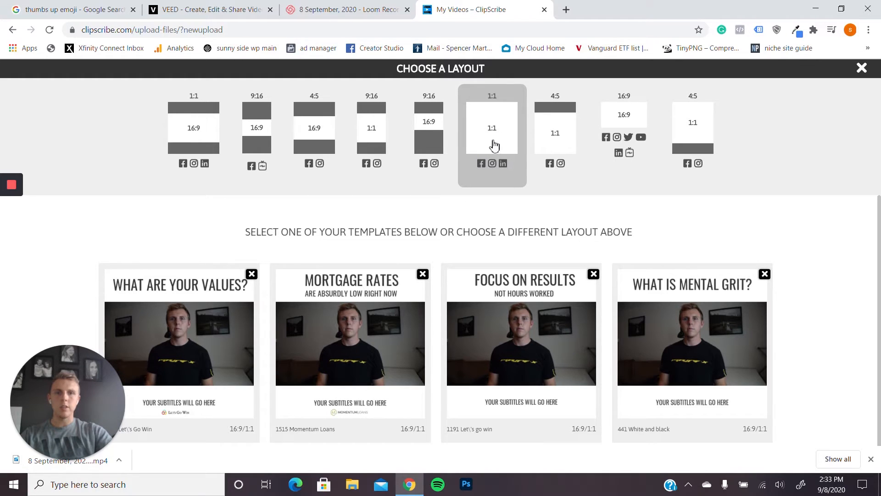
left_click(692, 135)
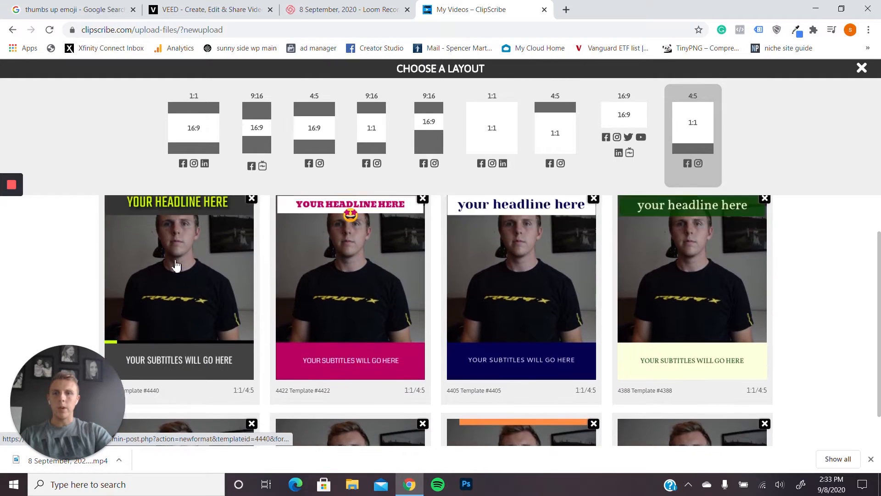
scroll("down", 3)
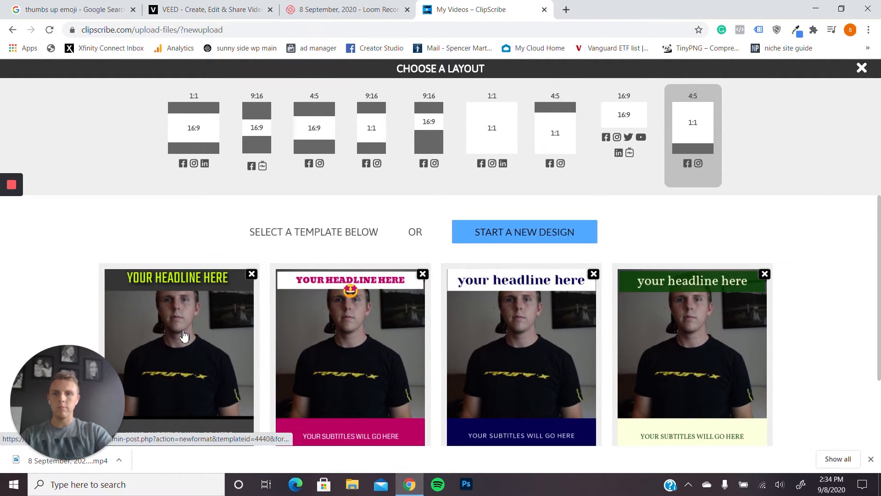
left_click(180, 343)
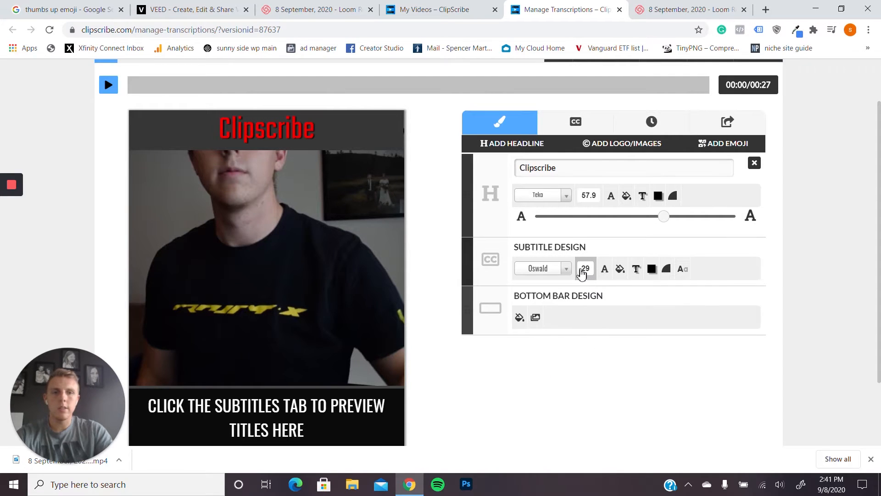
Step: Enlarge the subtitle text, colour the subtitle bar red, then show the transcribed caption list
left_click(584, 268)
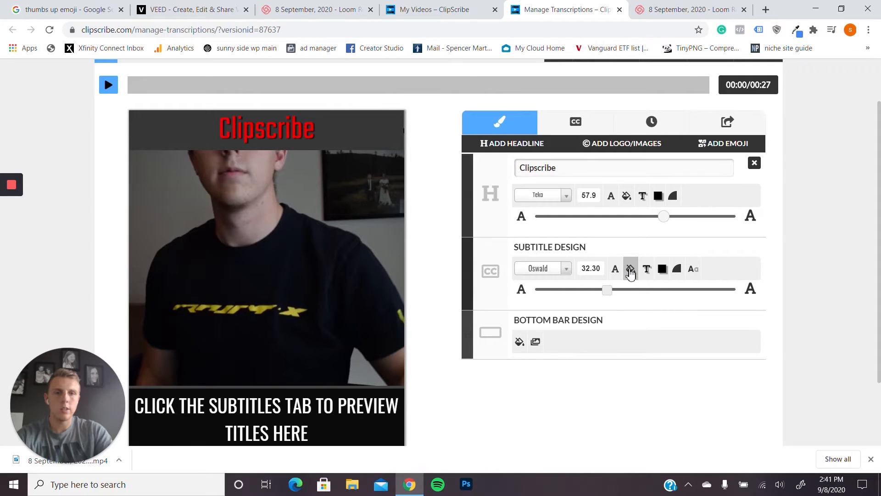
left_click(630, 268)
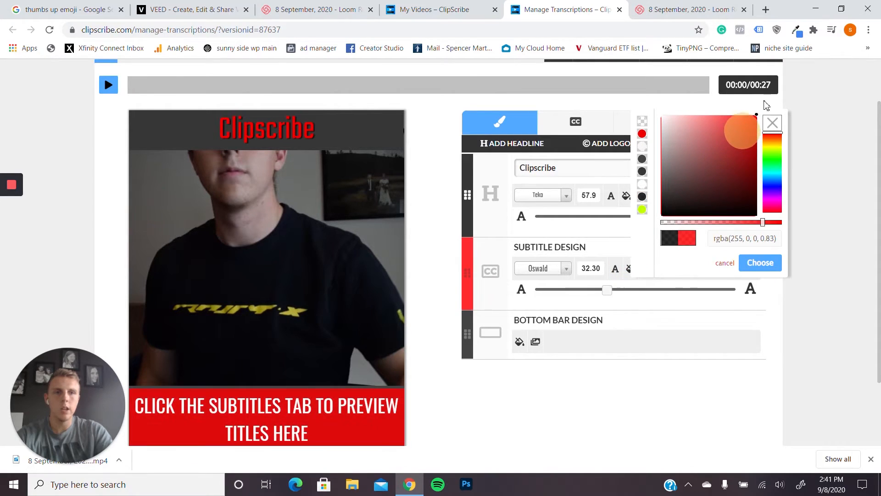
left_click(772, 122)
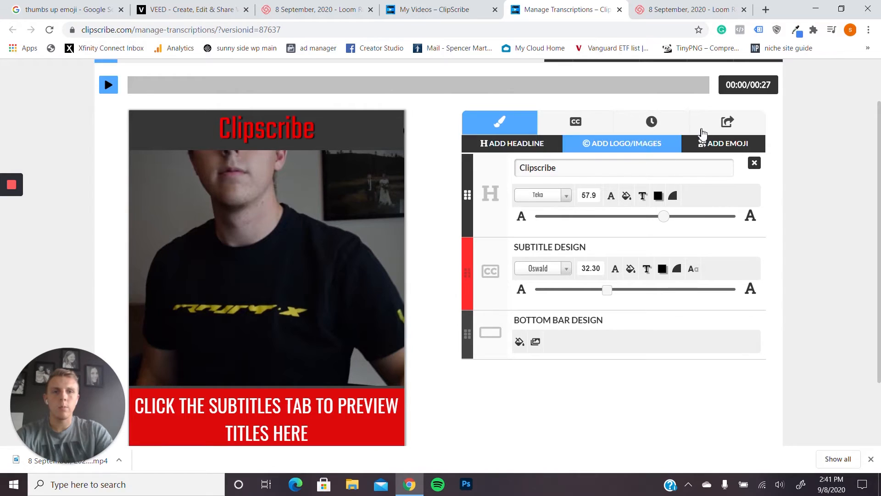
left_click(574, 122)
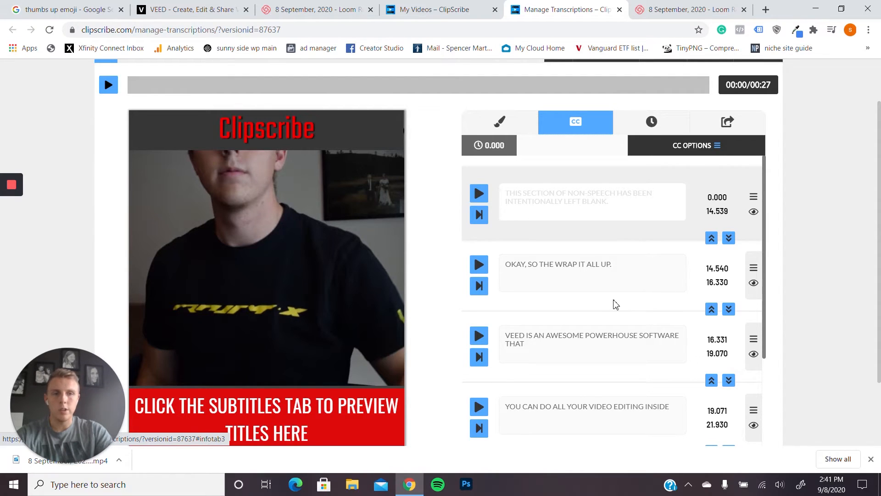
Step: Show the countdown timer styles with the coloured progress-bar options
scroll("up", 3)
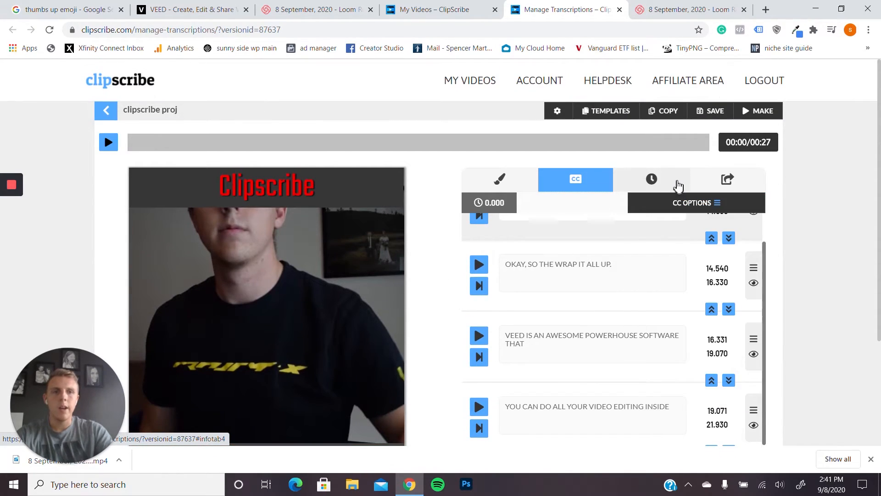
left_click(650, 179)
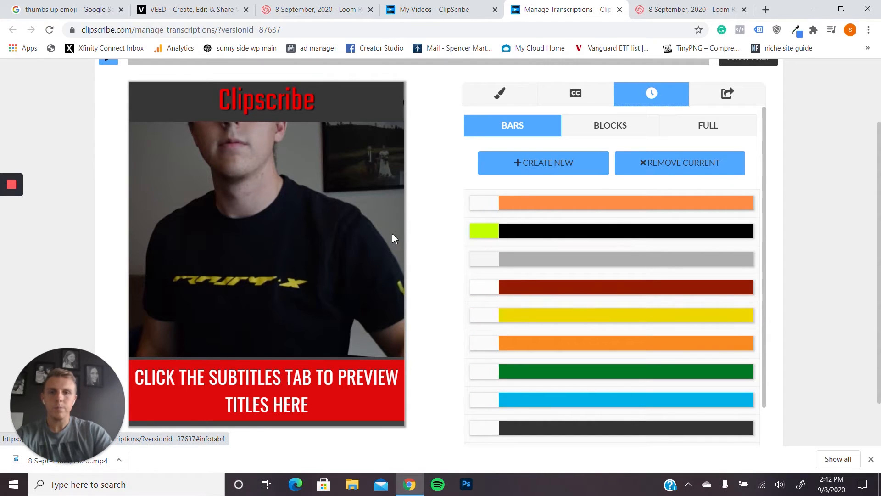
Step: Play and pause the preview, then pick an orange block-style countdown for the headline
scroll("up", 3)
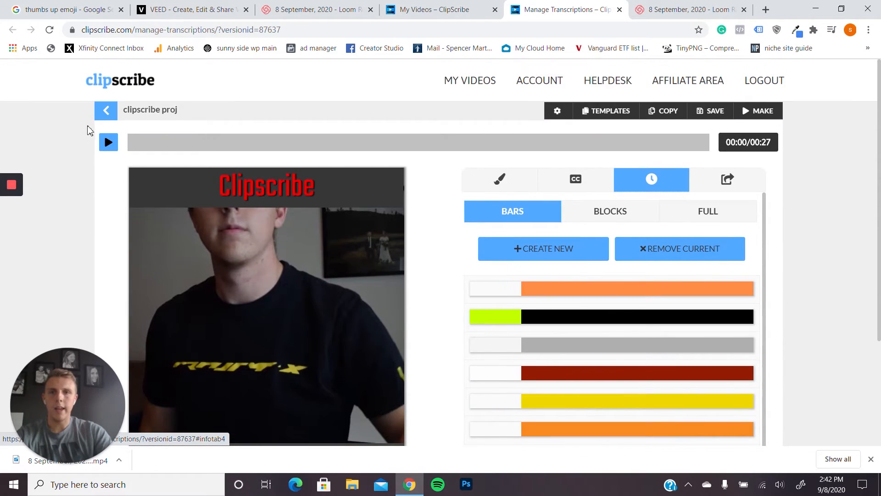
left_click(108, 141)
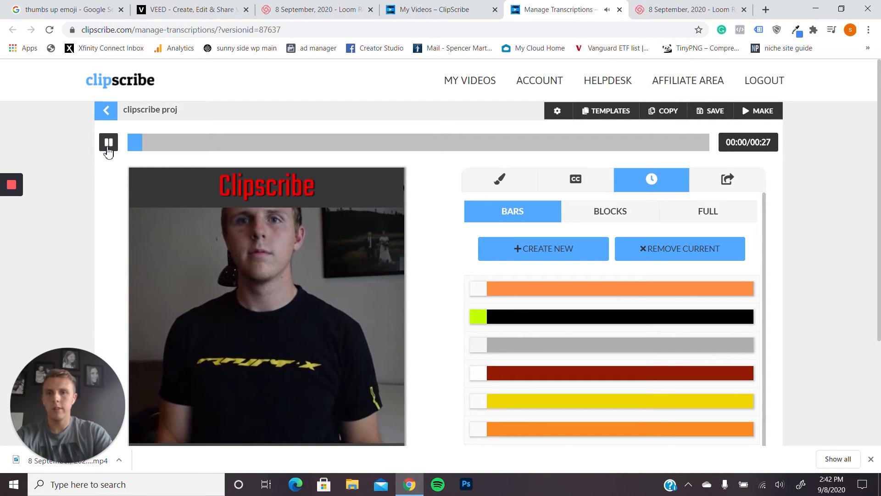
left_click(108, 143)
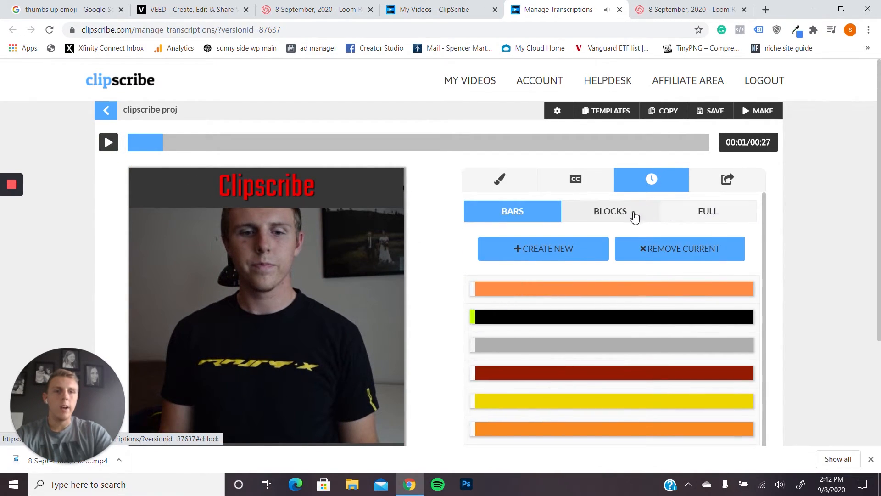
left_click(609, 211)
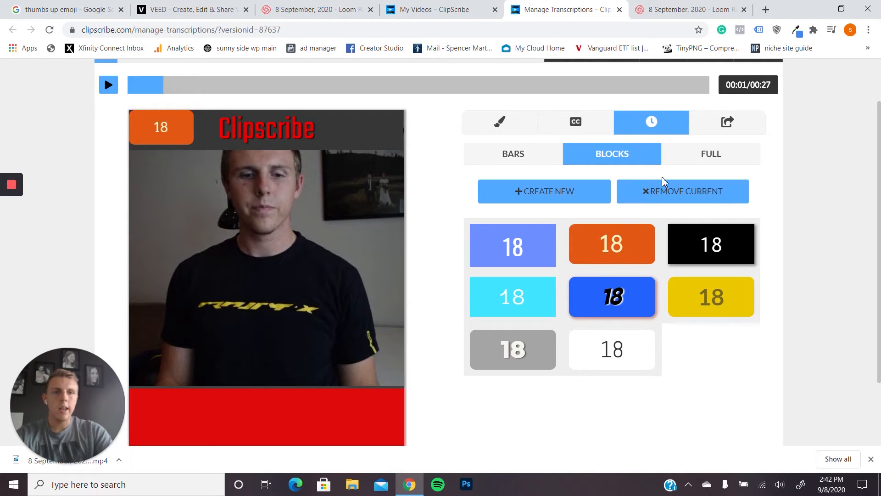
Step: Compare the Bars and Full countdown styles, then start rendering the finished video with MAKE
left_click(512, 154)
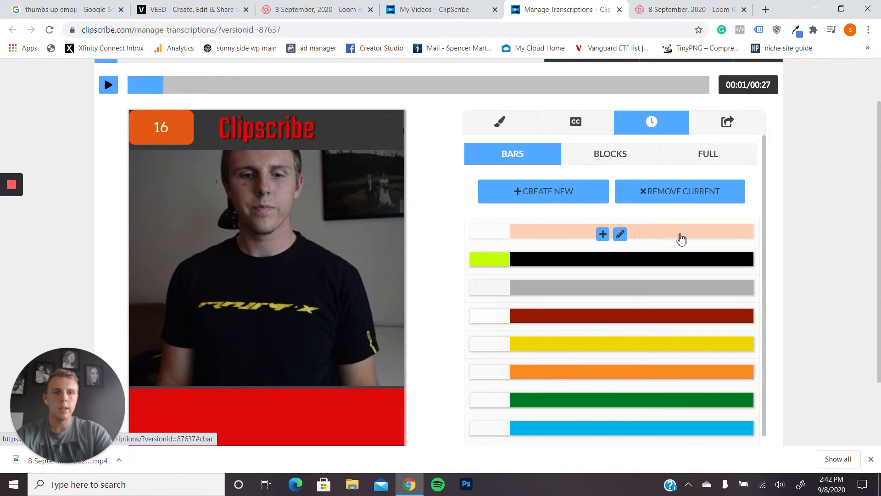
left_click(710, 153)
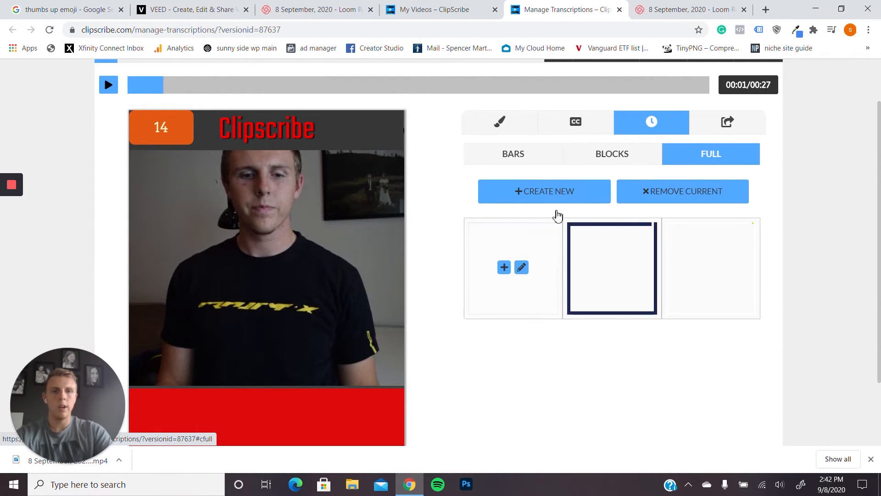
left_click(511, 153)
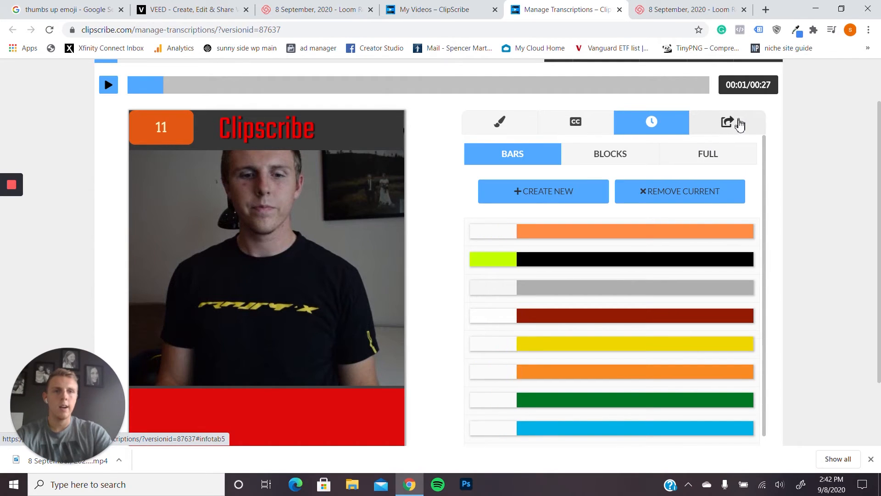
scroll("up", 3)
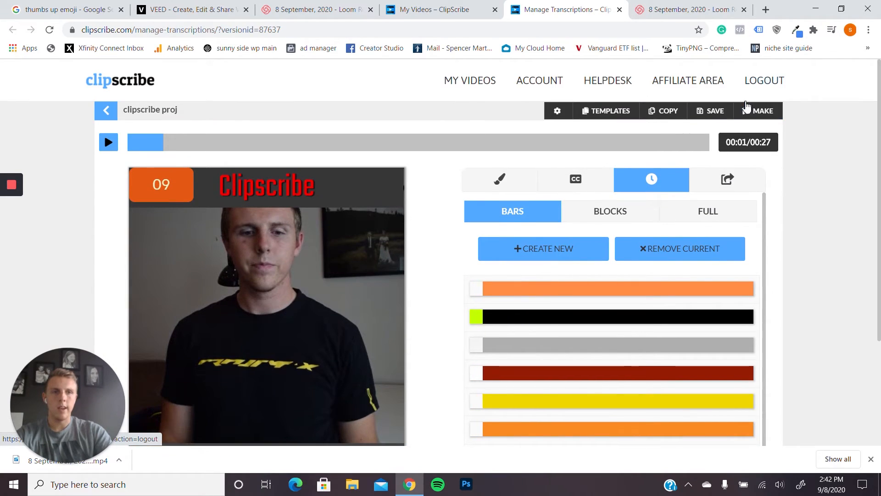
left_click(762, 110)
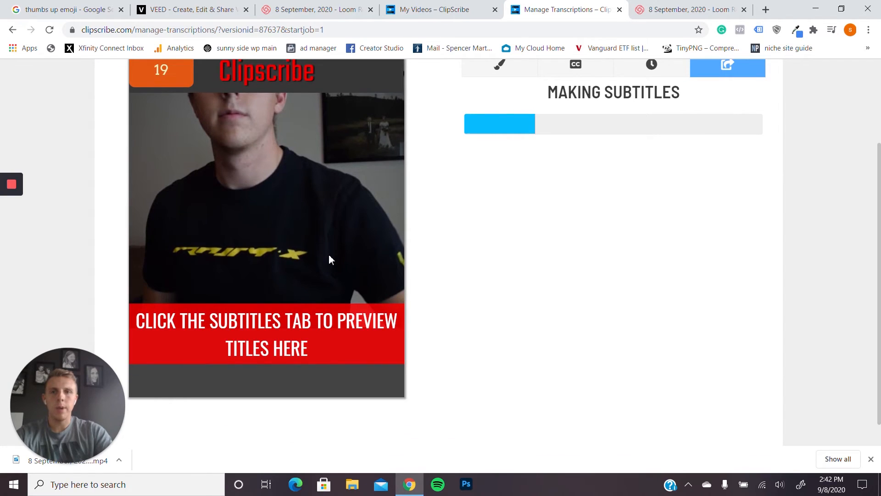